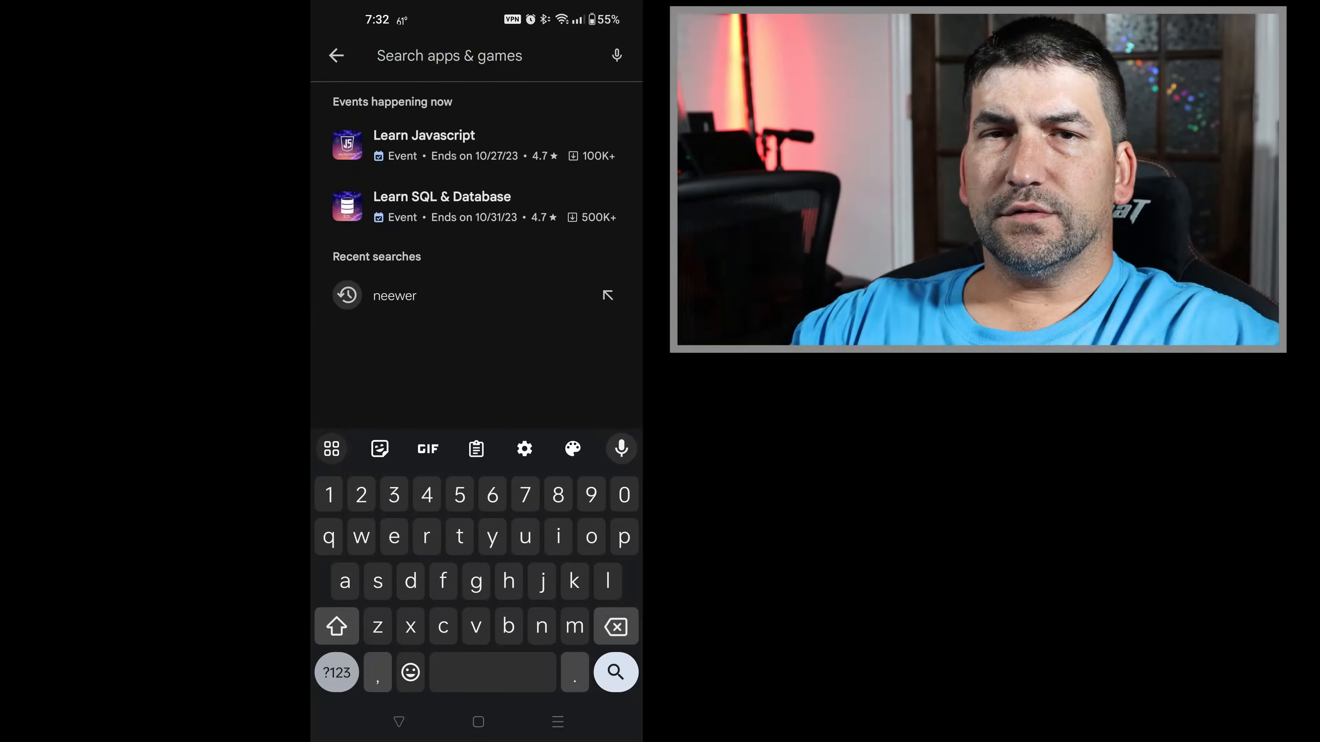
- Search Play Store for 'reolink', install the app and land on its empty device list
click(427, 537)
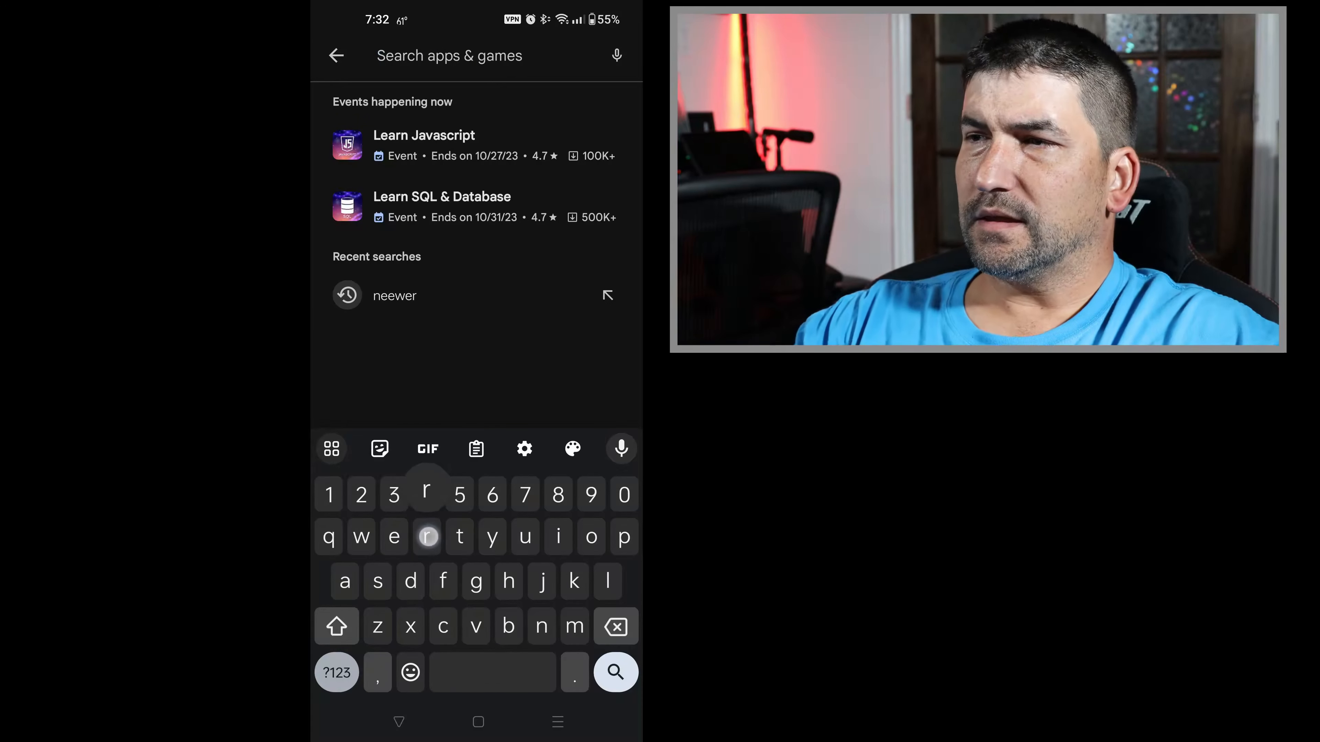
click(426, 537)
text(reoli)
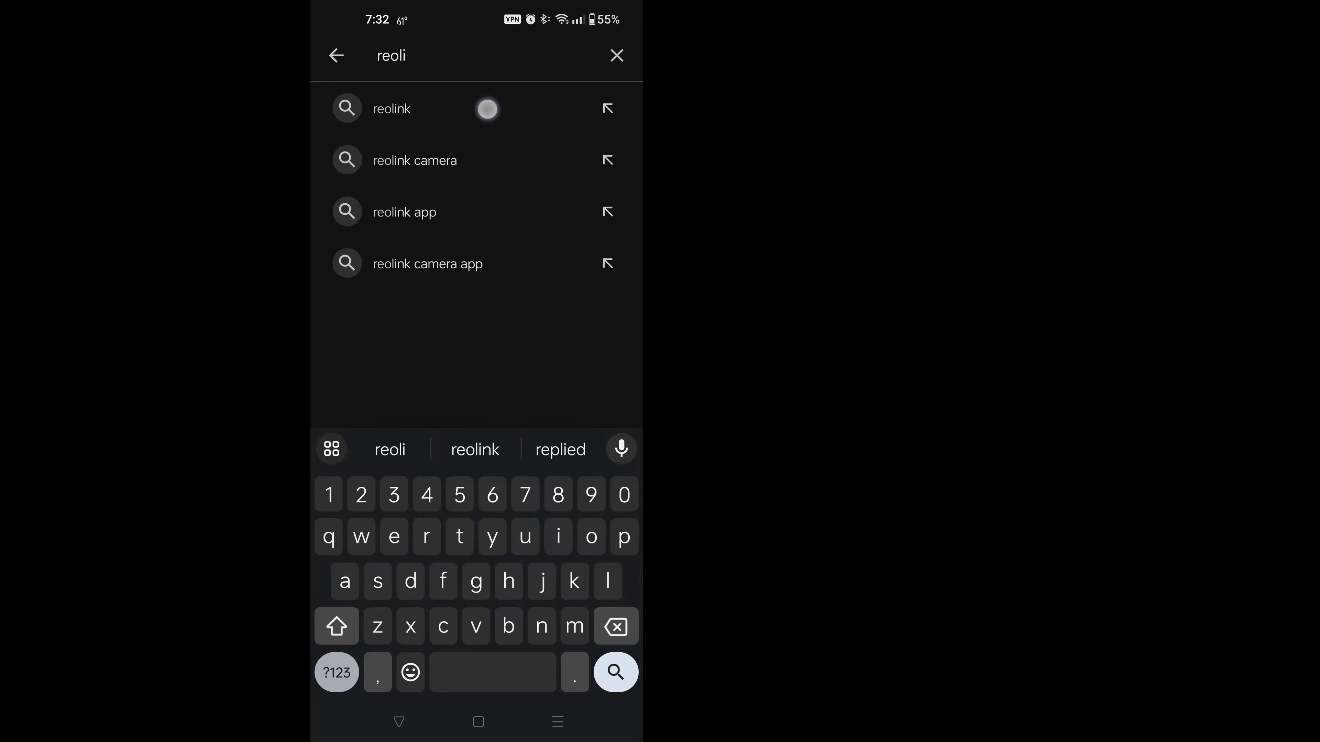
click(392, 108)
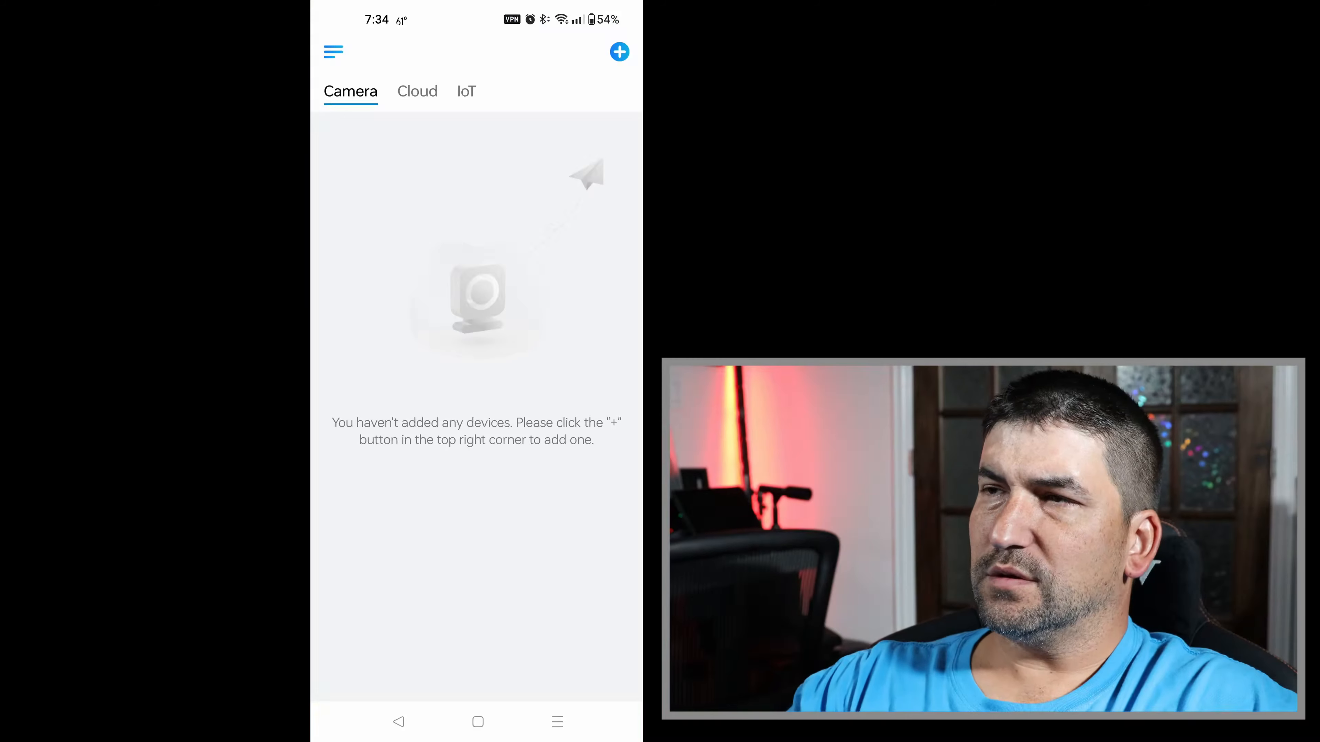
- Review Reolink's system permissions, then start Add Device to reach the connection type choices
click(619, 51)
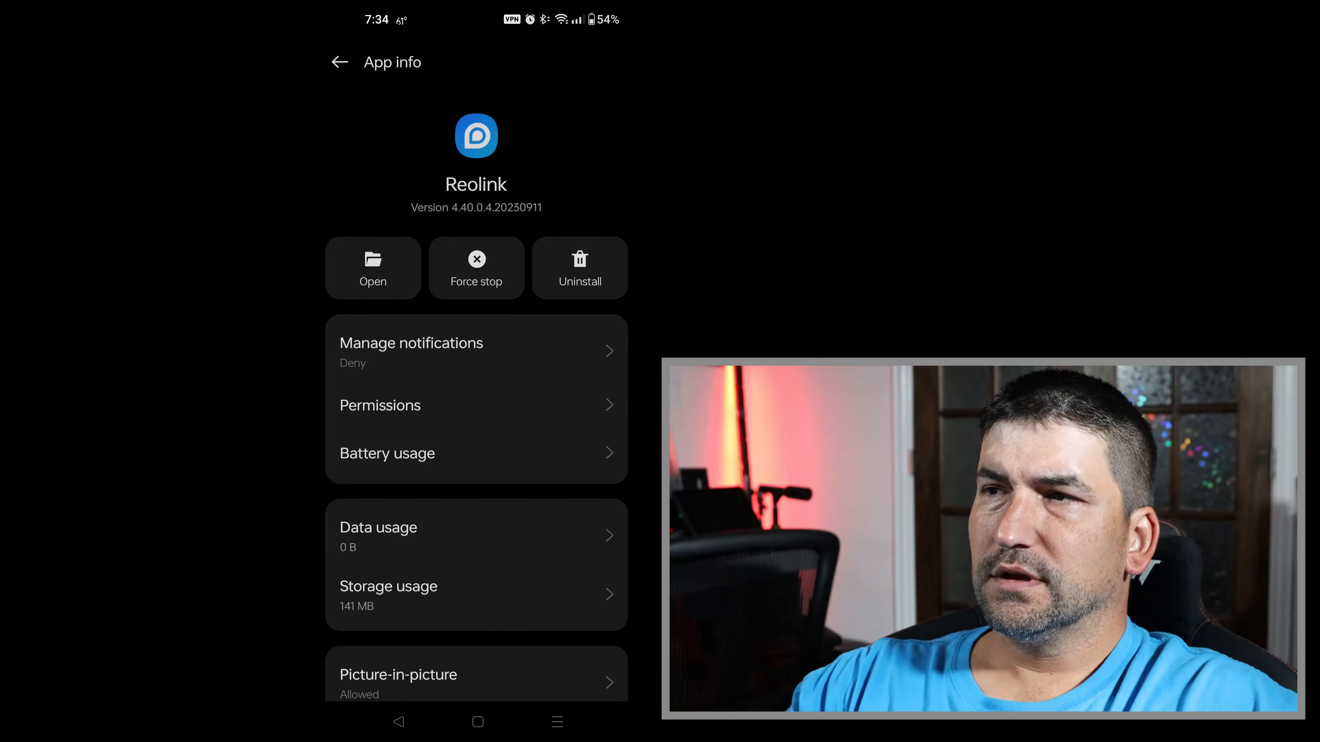
click(558, 414)
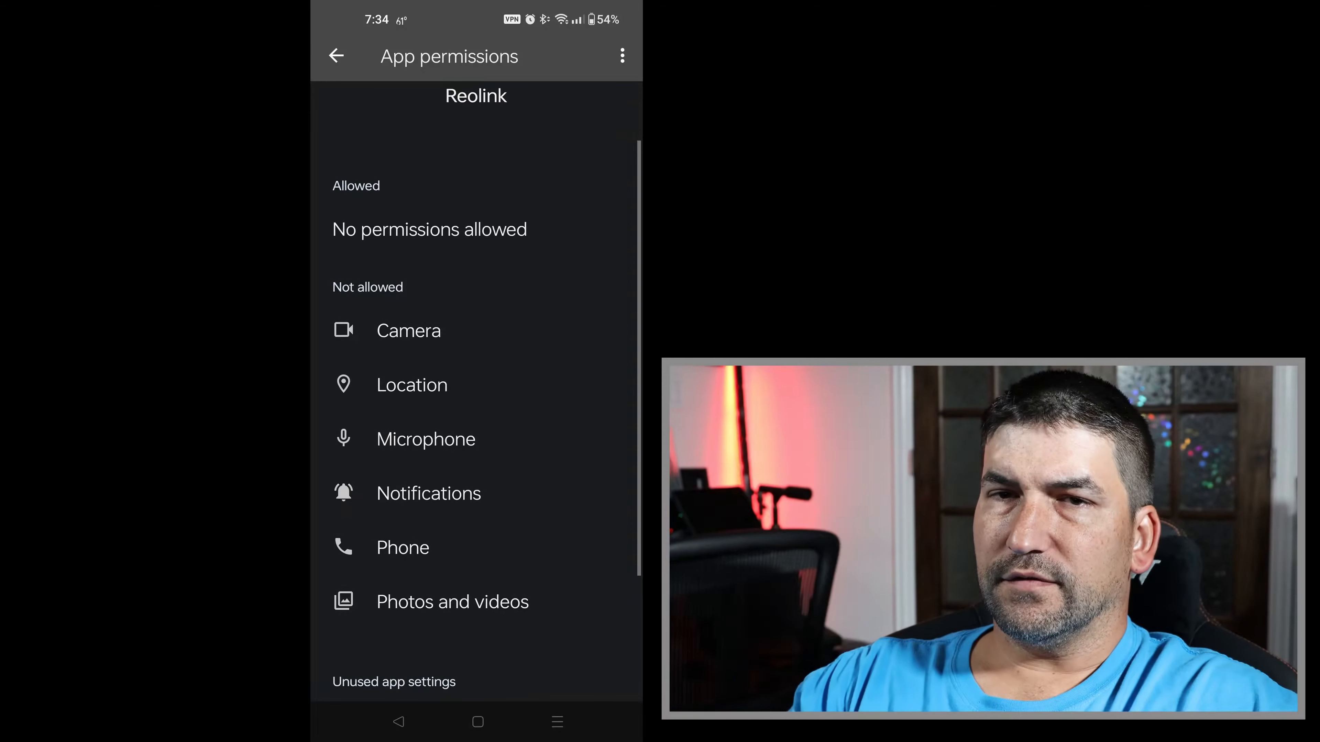
click(408, 330)
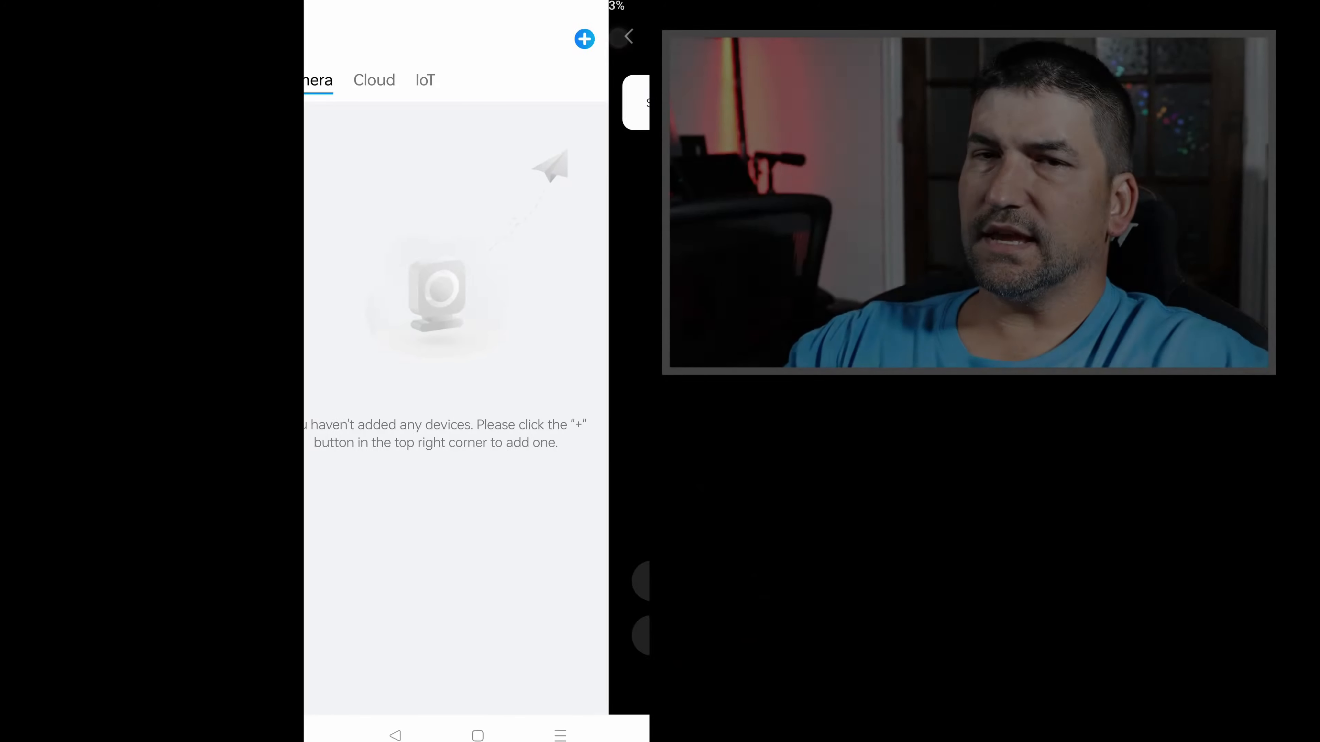
click(585, 39)
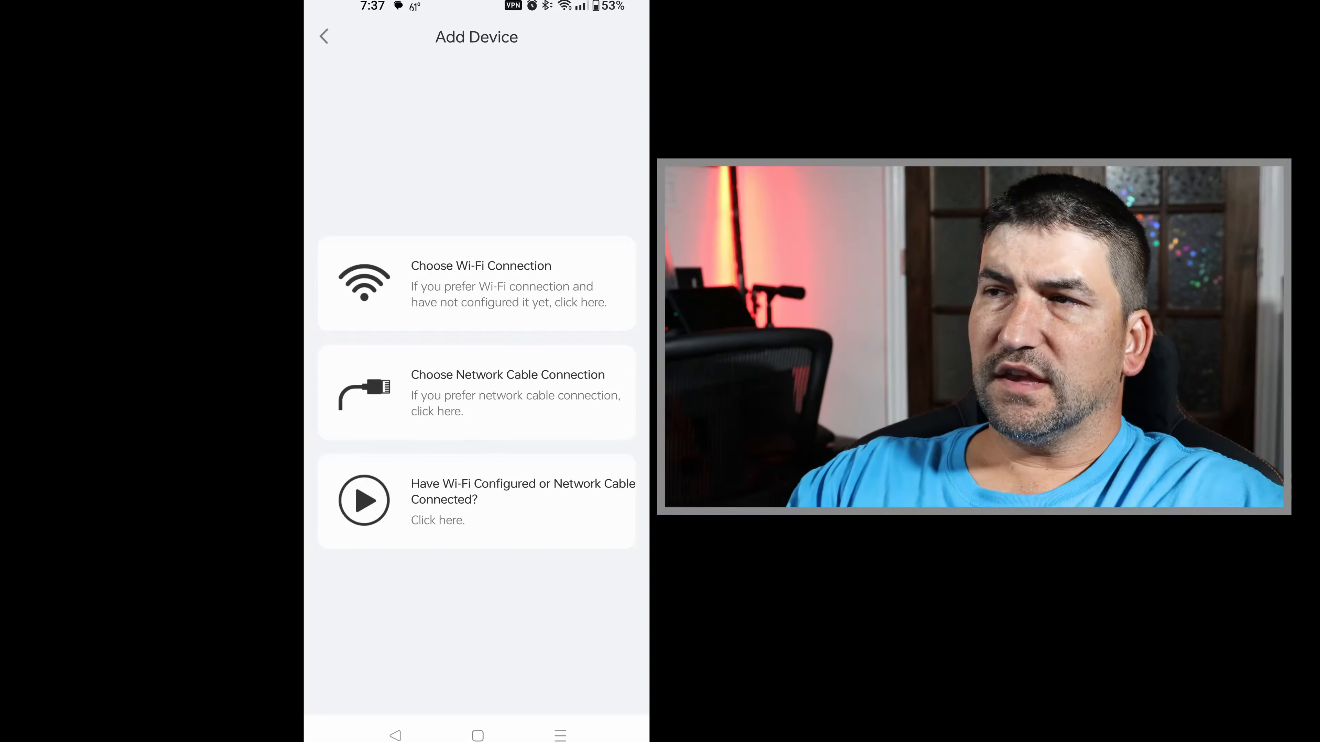
- Choose Wi-Fi connection, confirm the voice prompt, and submit the Wi-Fi name and password
click(364, 501)
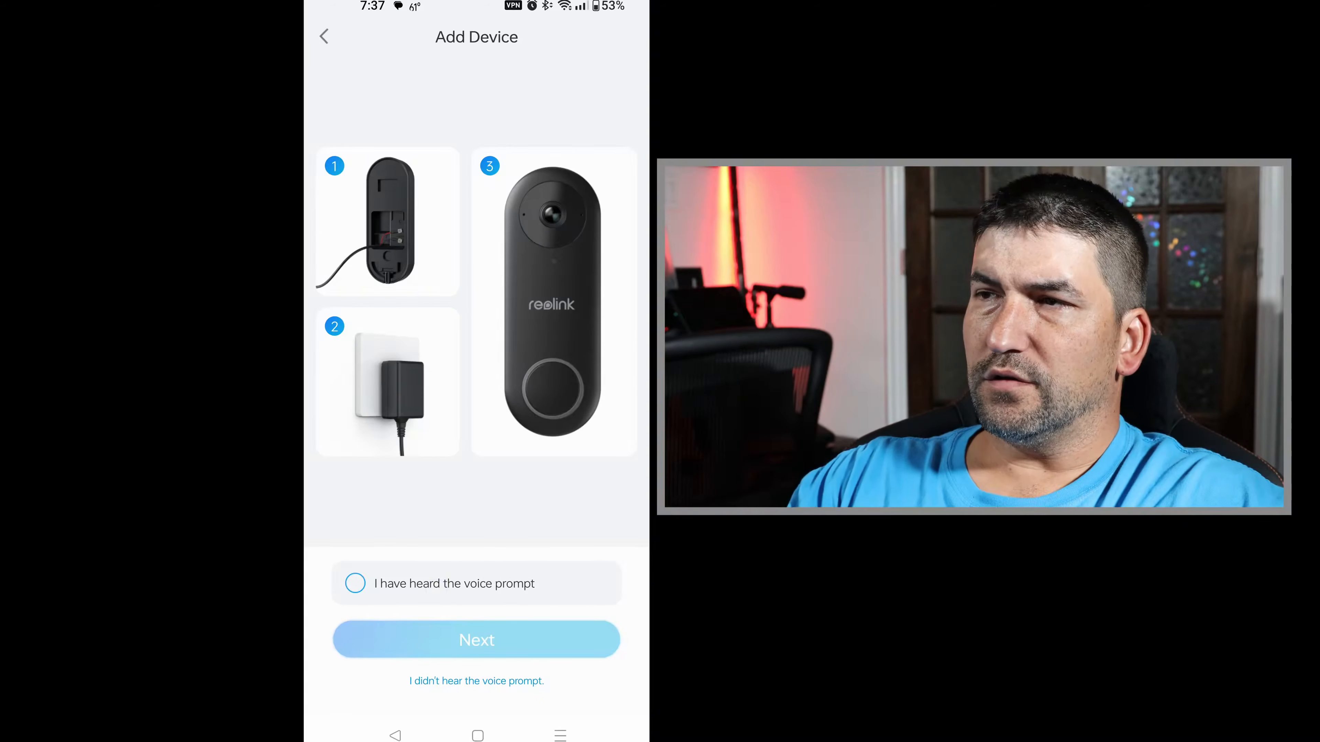
click(355, 584)
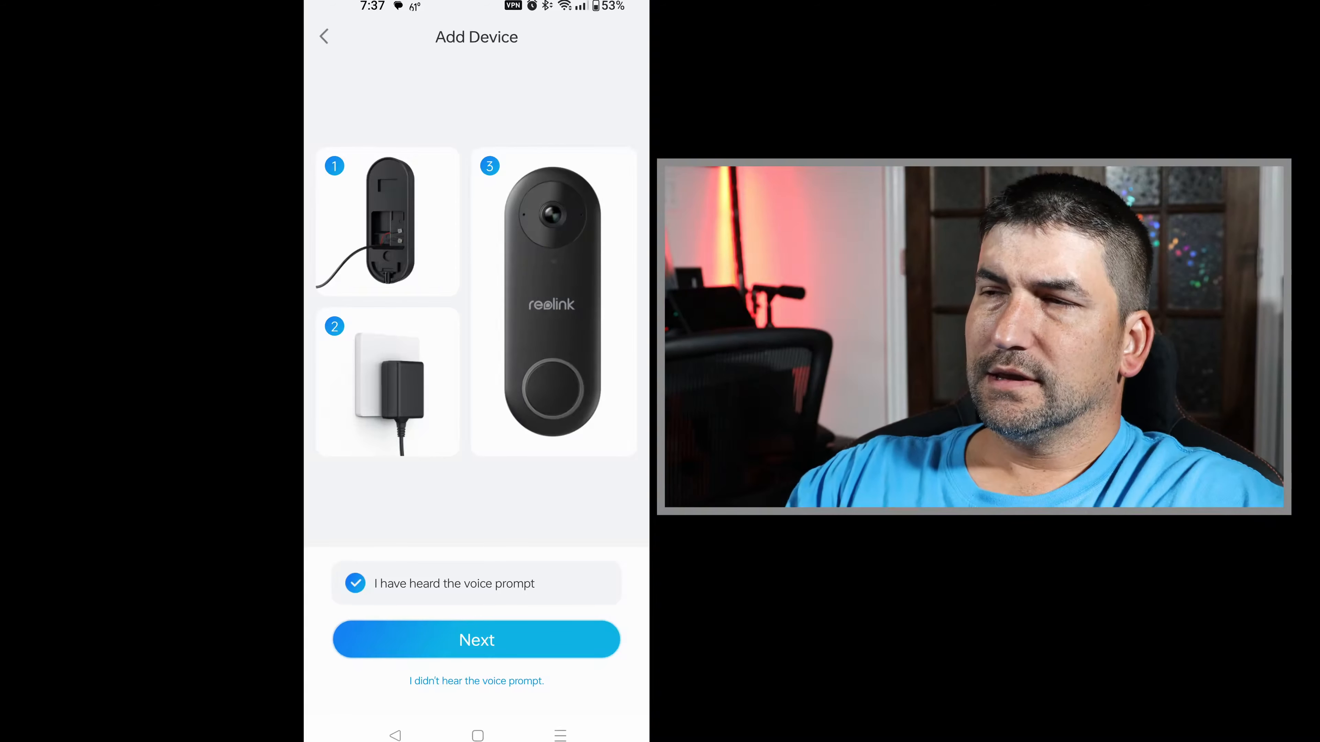
click(476, 640)
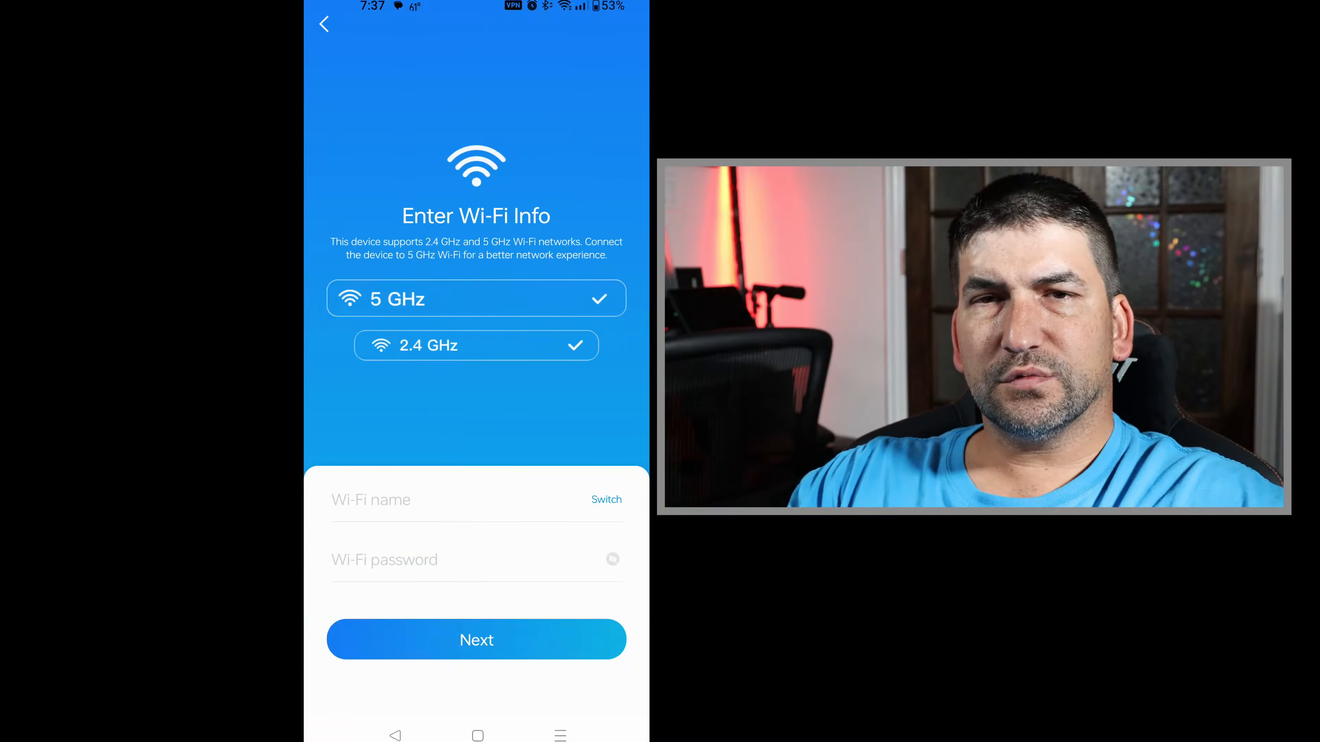
click(412, 499)
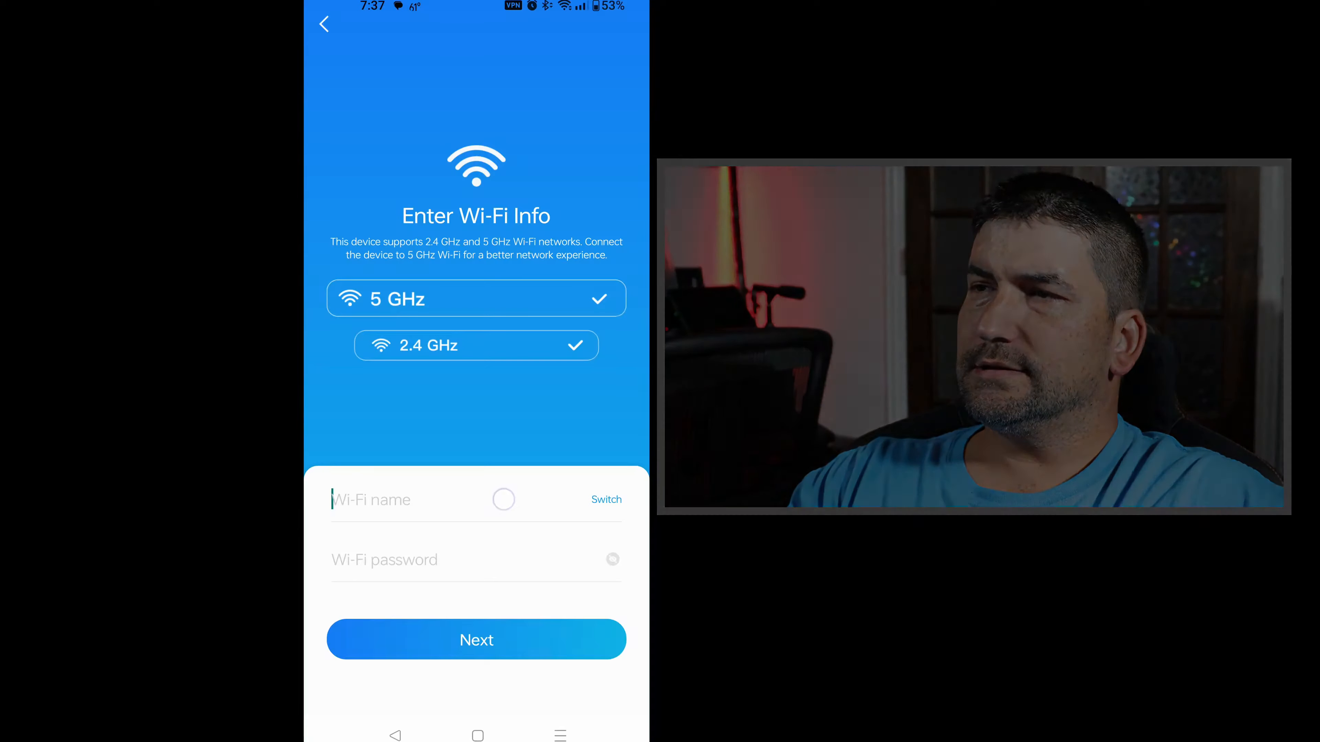
click(475, 640)
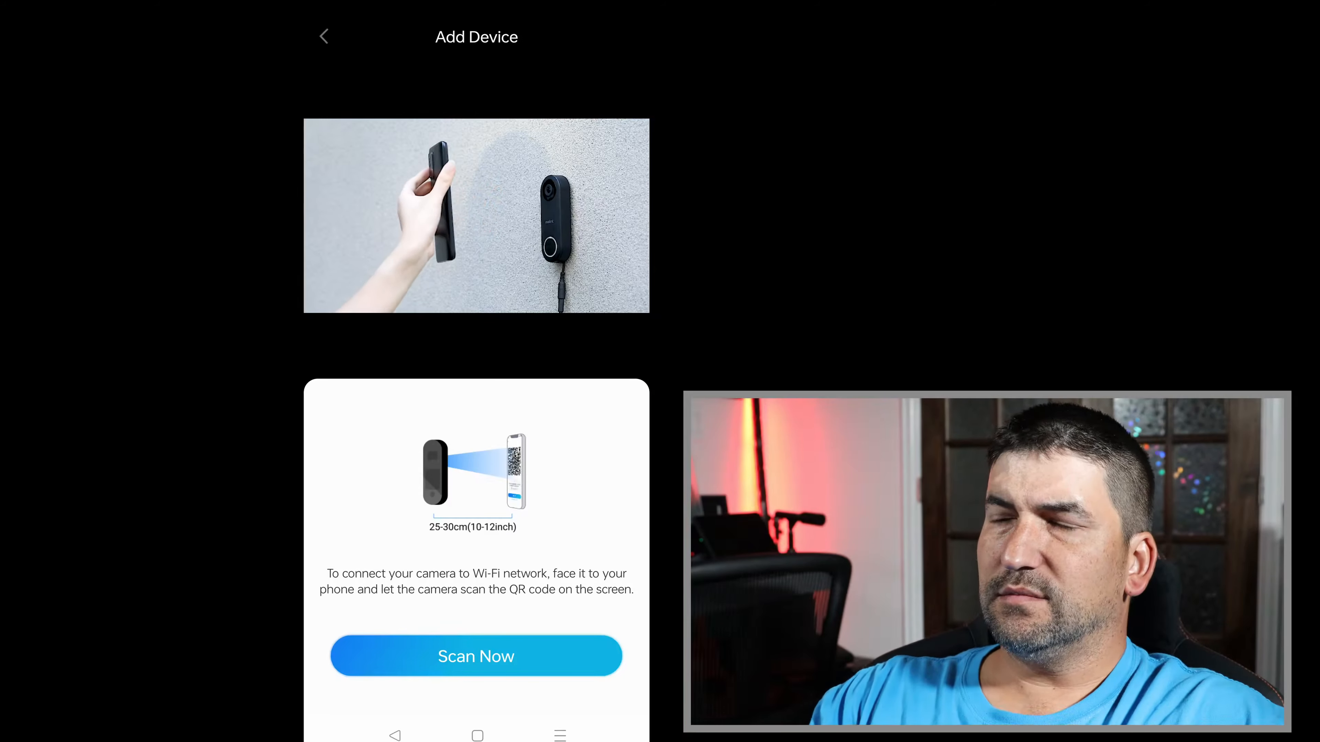
- Show the QR code, confirm the doorbell beeped, and accept the router connection prompt
click(476, 656)
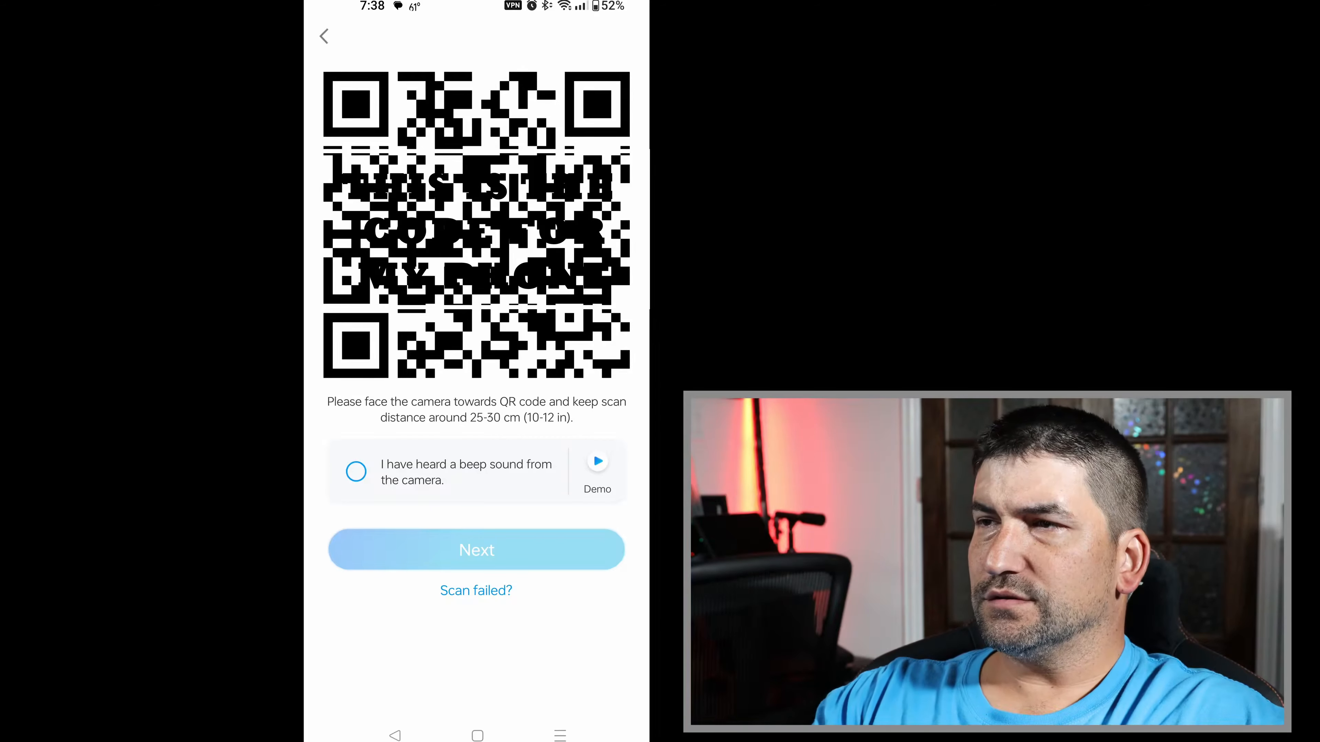
click(357, 471)
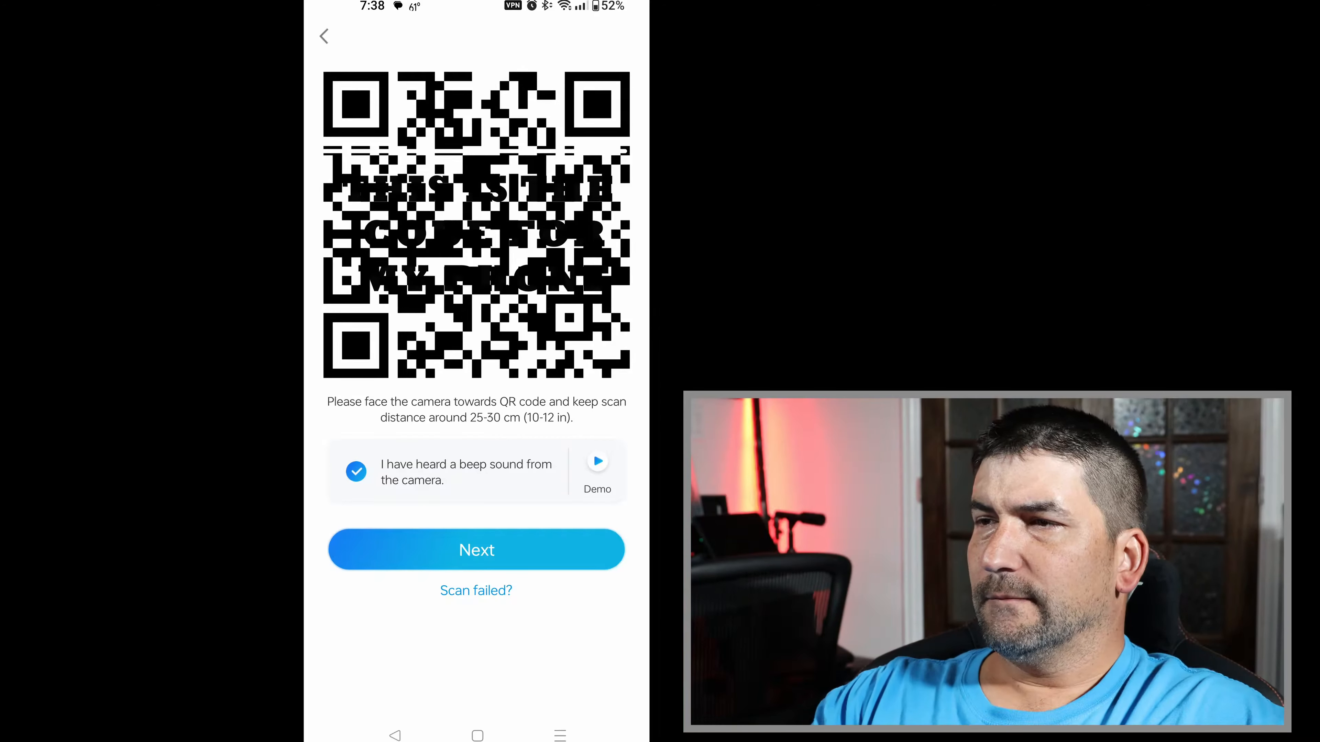
click(477, 550)
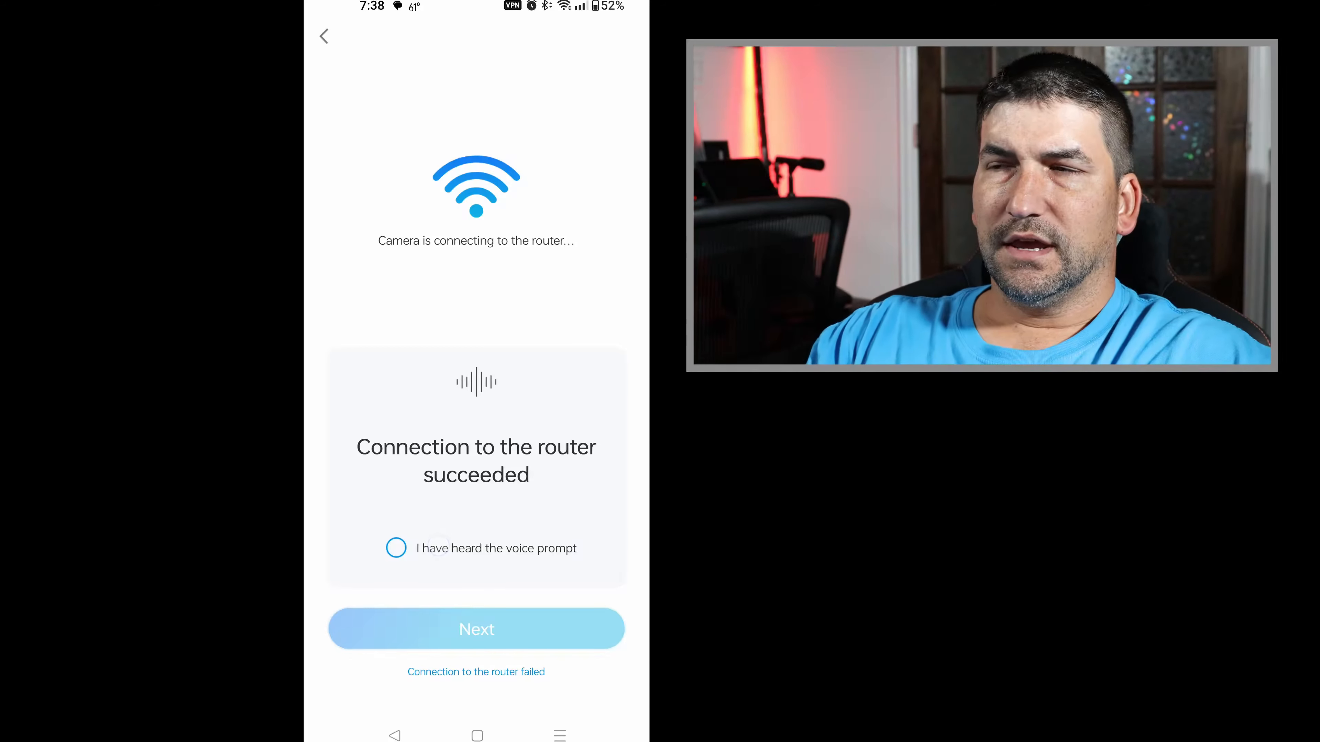
click(396, 548)
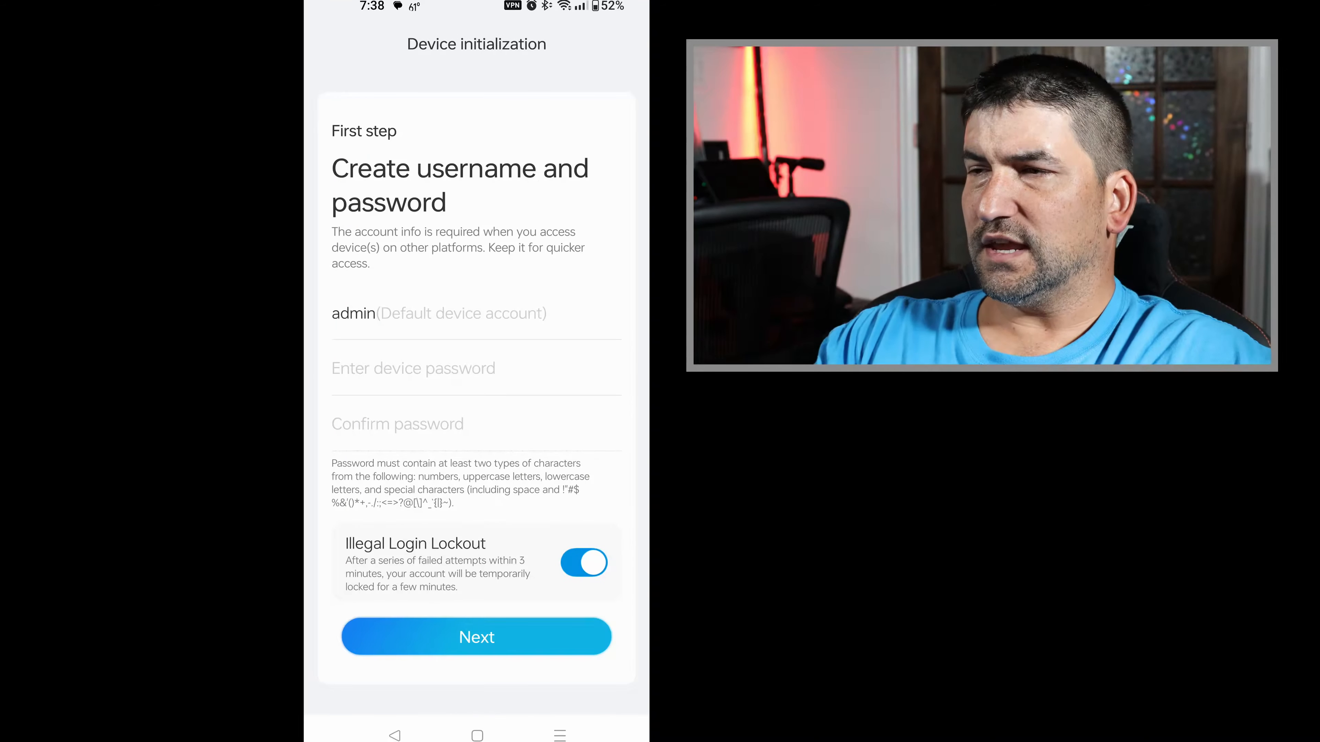
- Enter and confirm the device password, continuing to the chime-bypass installation guidance
click(475, 637)
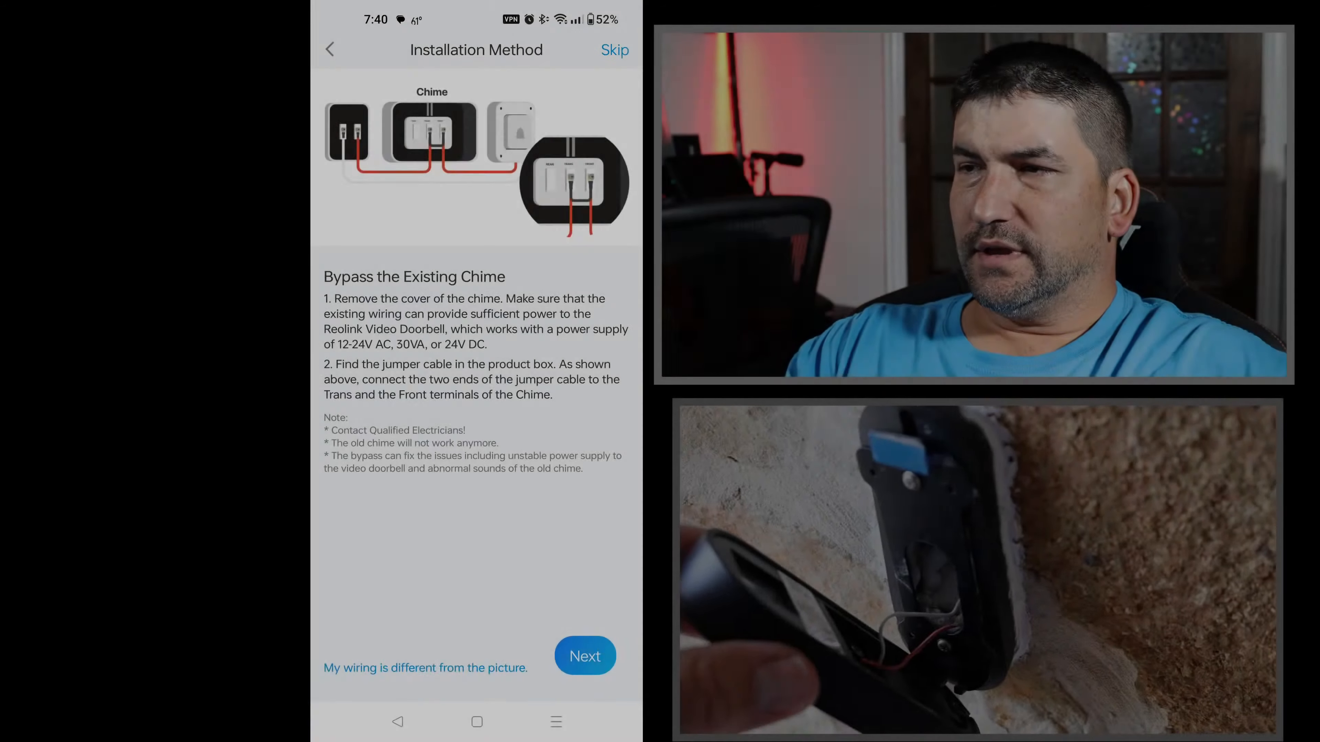
- Step through every Installation Method page (wedge, drilling, wiring, mounting, power) and finish with Done
click(585, 656)
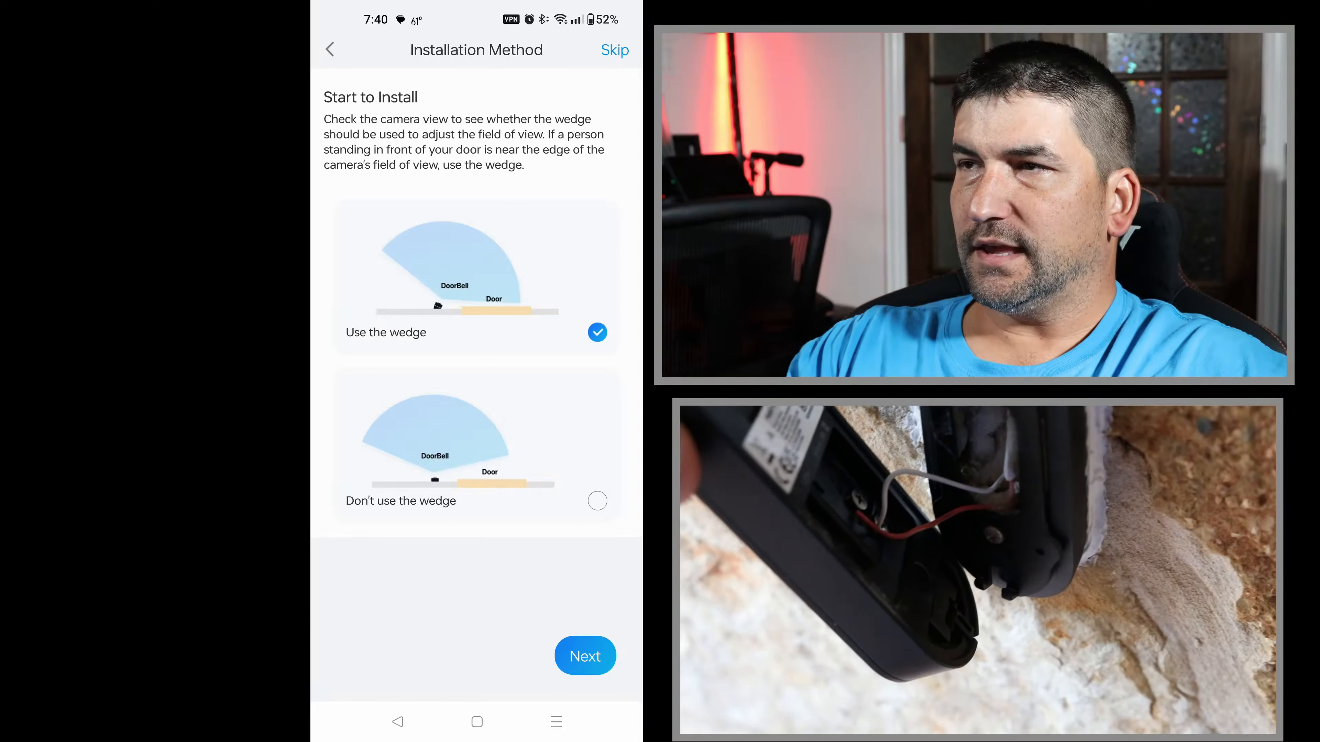
click(584, 656)
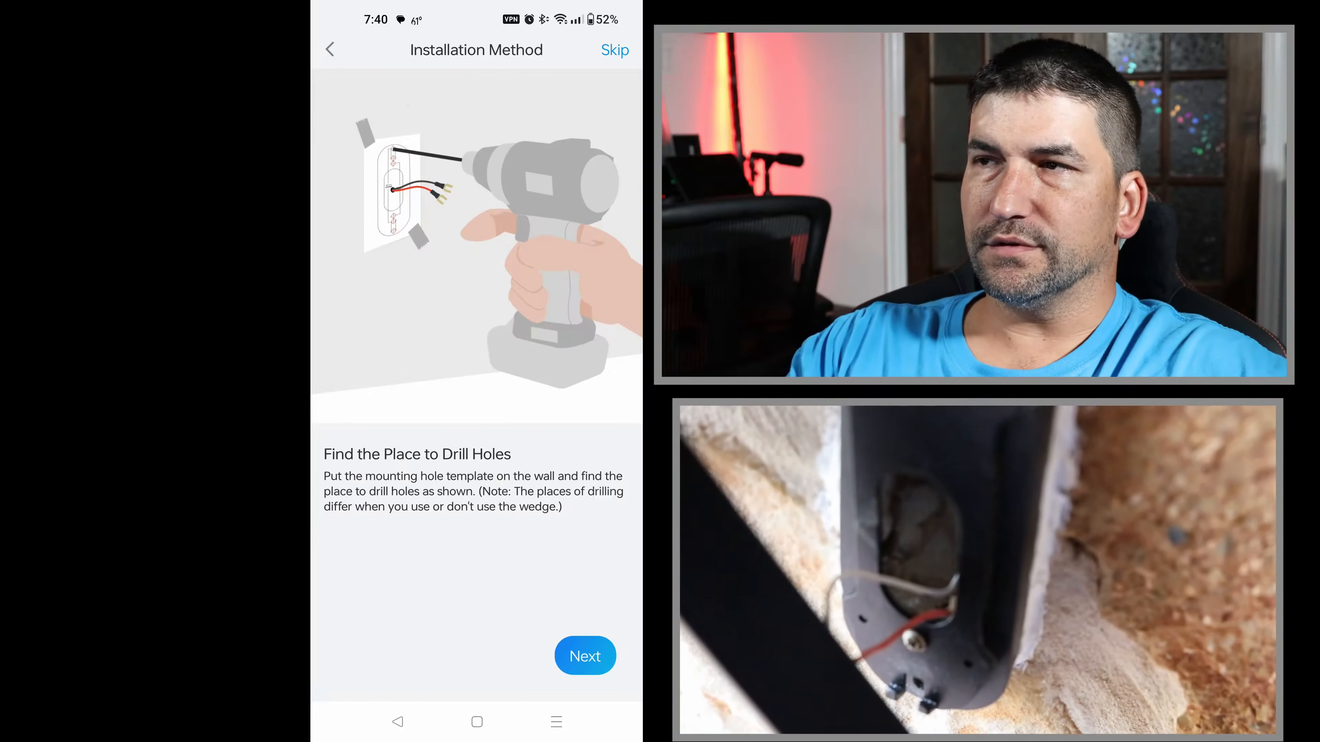
click(585, 656)
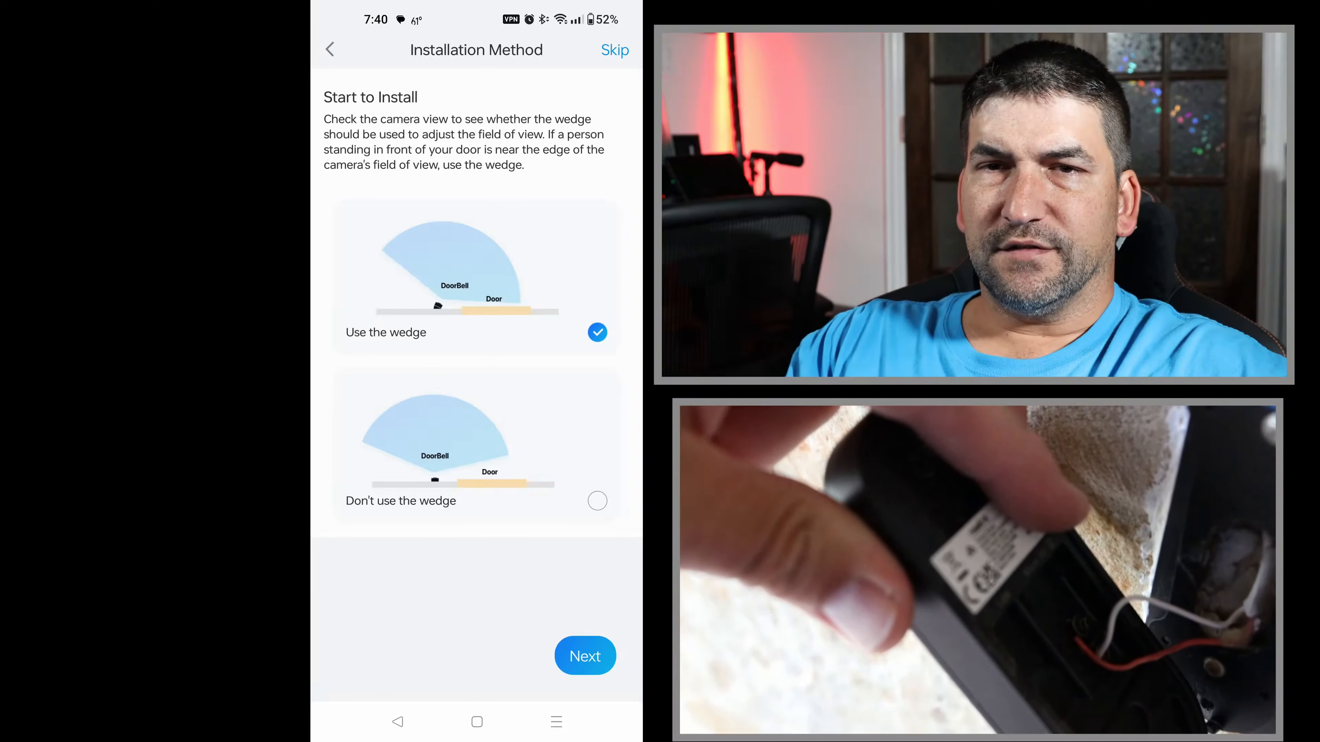
click(585, 655)
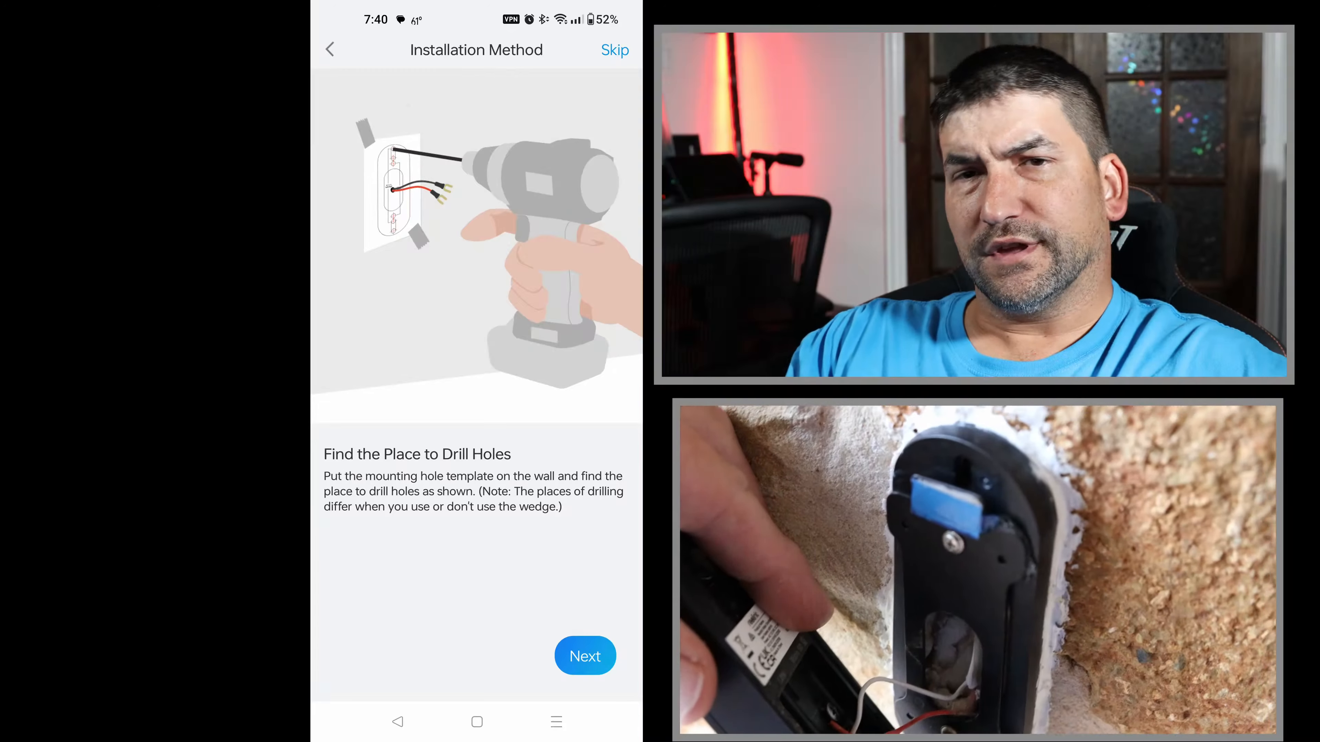
click(584, 656)
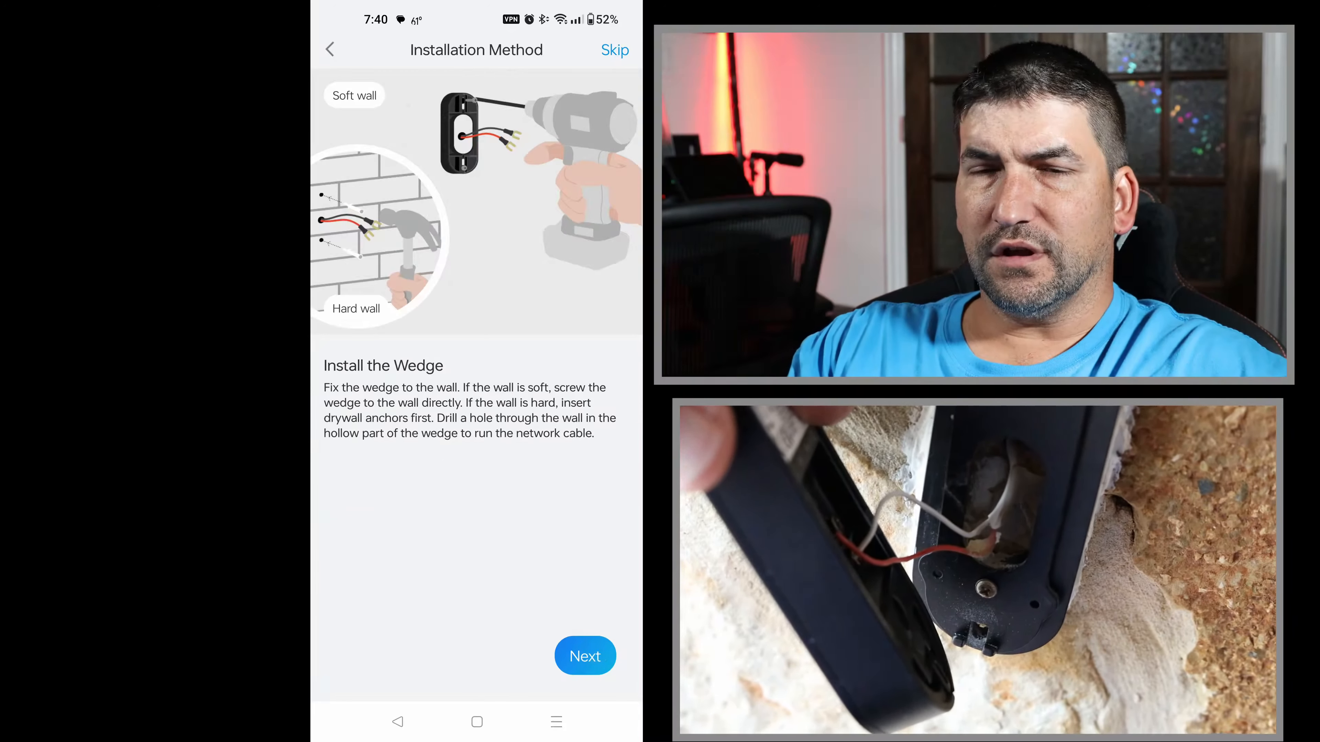
click(584, 656)
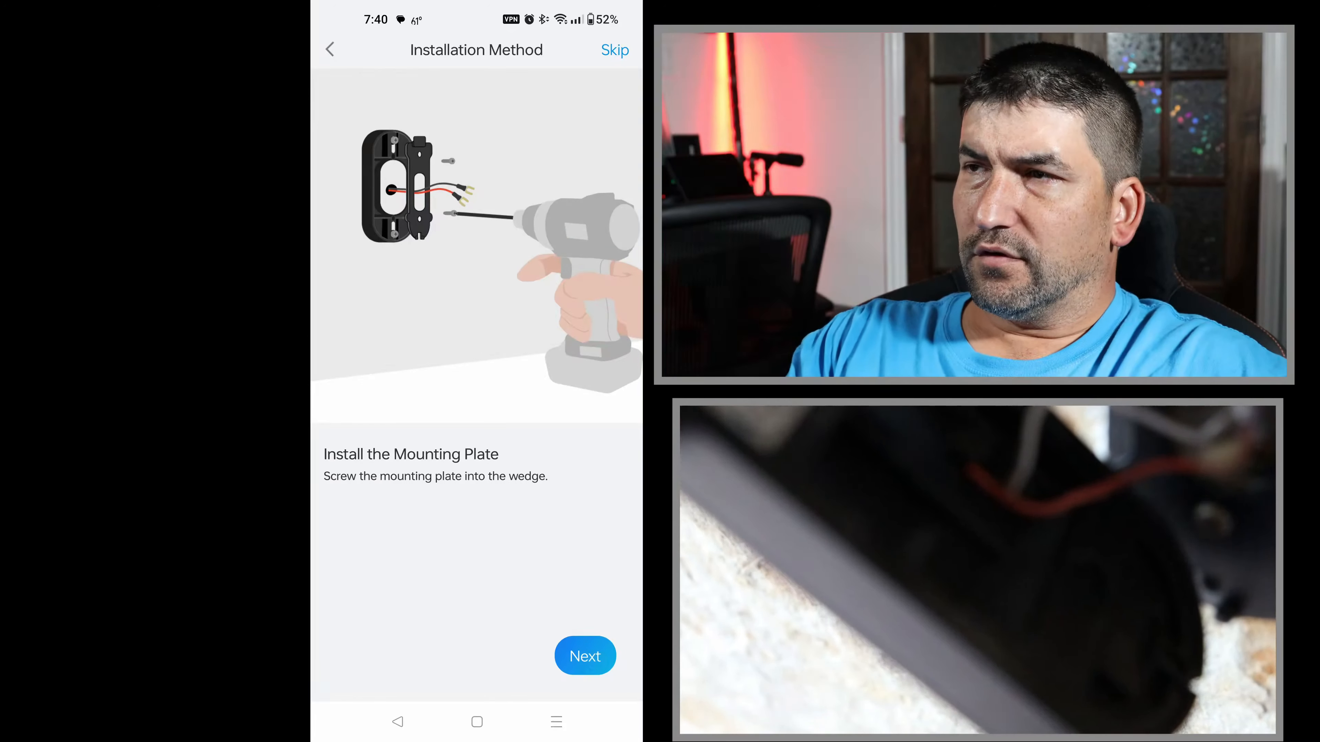
click(584, 656)
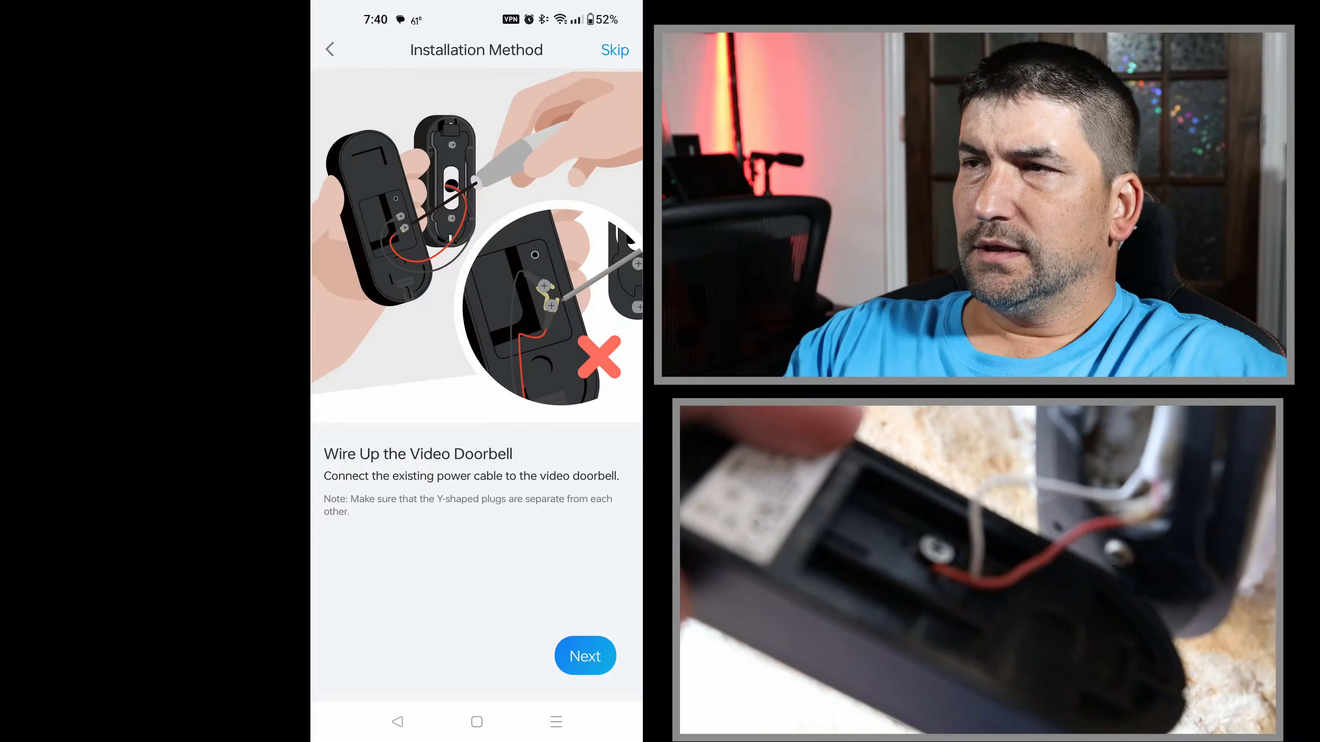
click(585, 656)
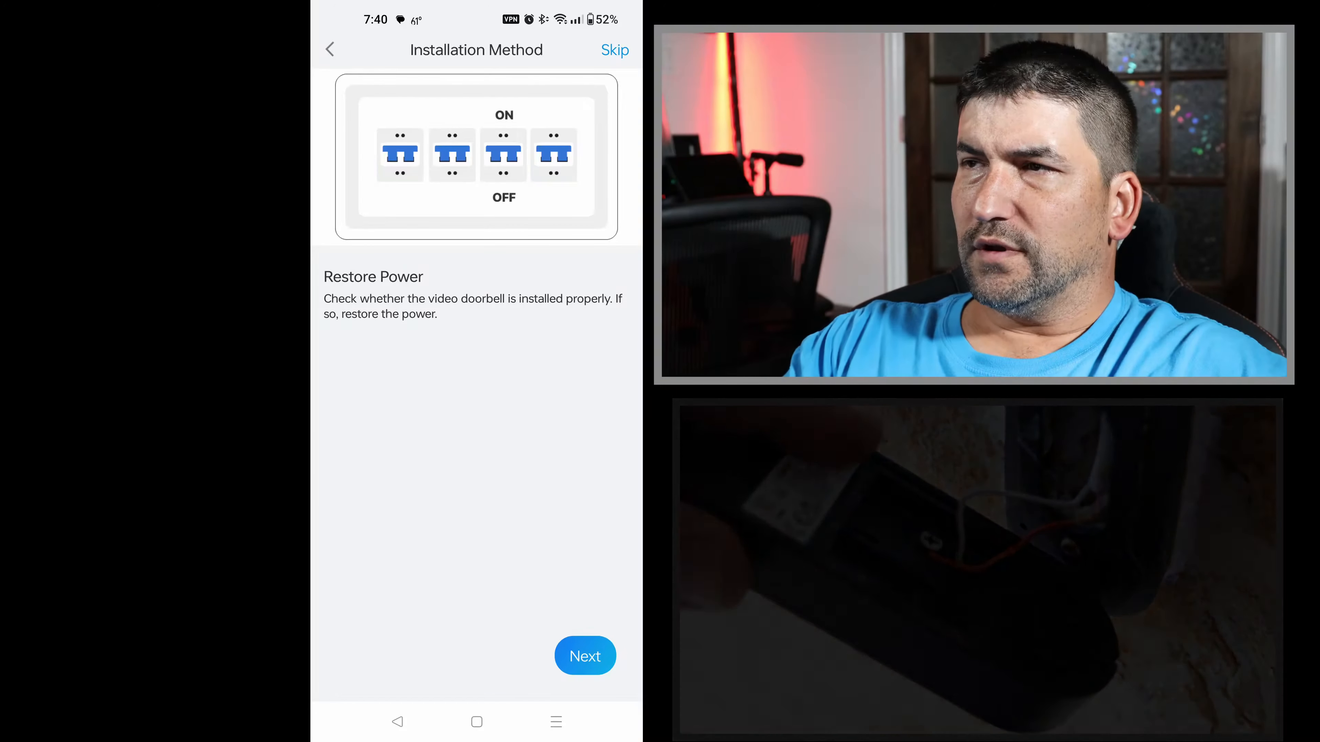
click(584, 656)
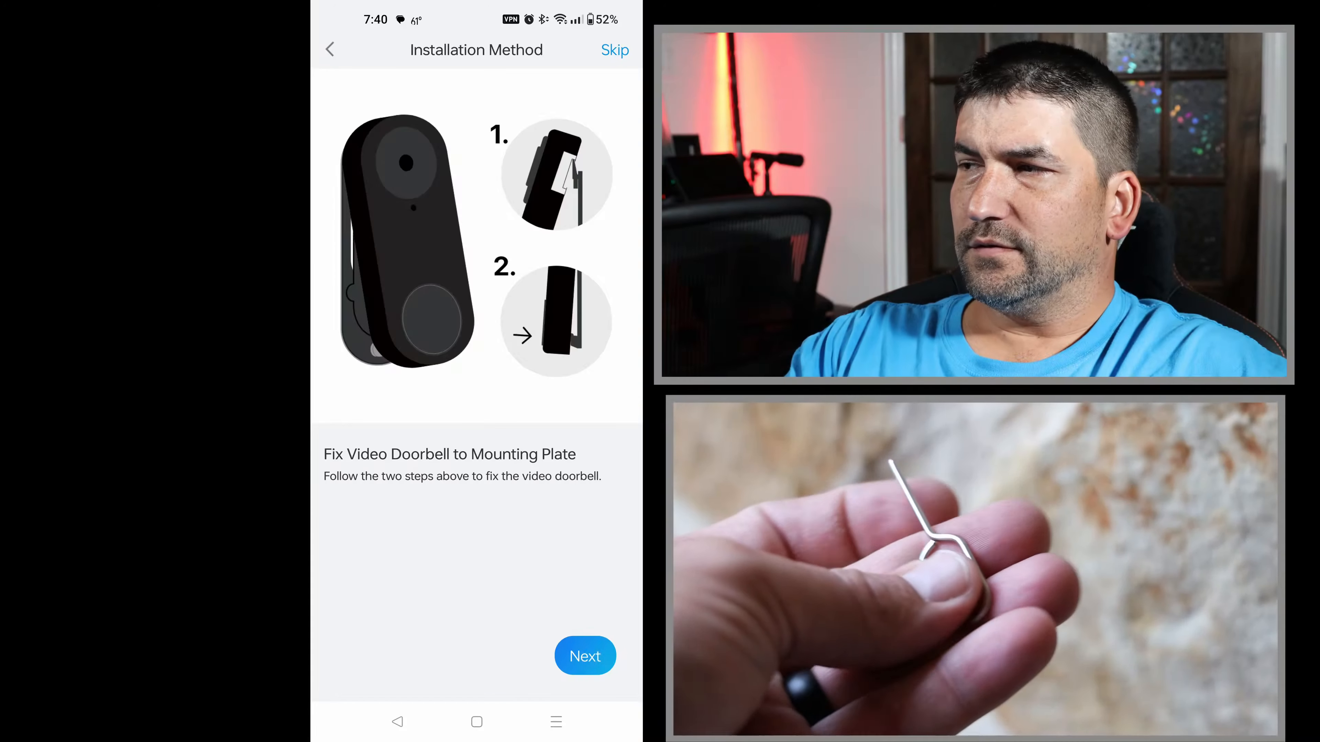
click(584, 656)
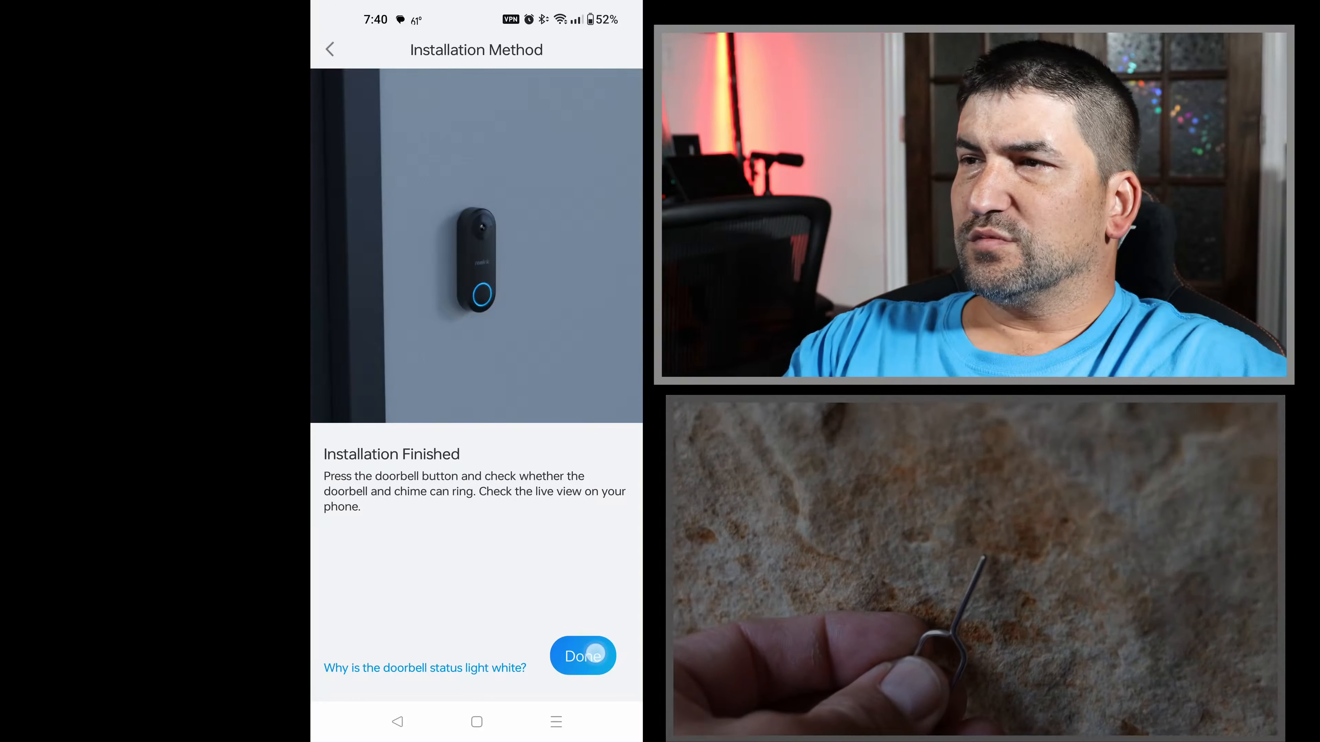
click(583, 656)
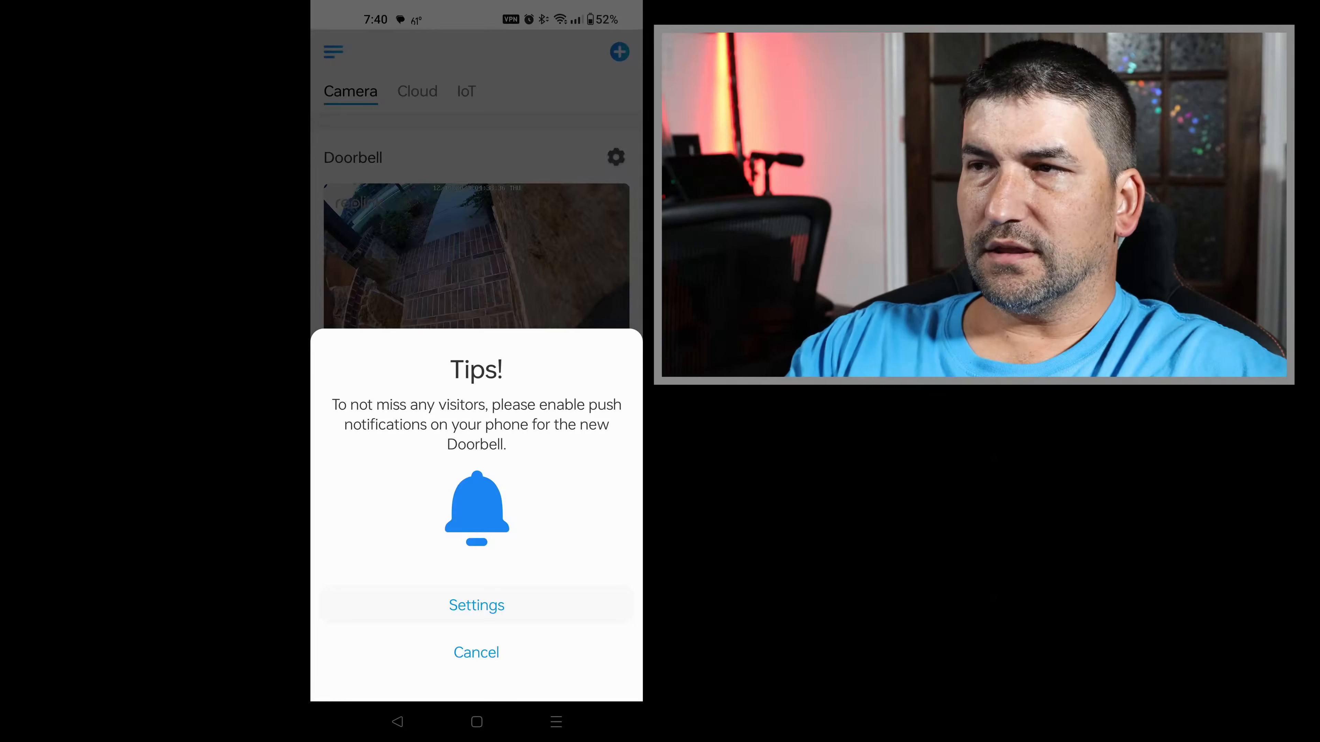
- From the Tips prompt, switch Push Notifications on and grant Reolink Android notification permission
click(475, 653)
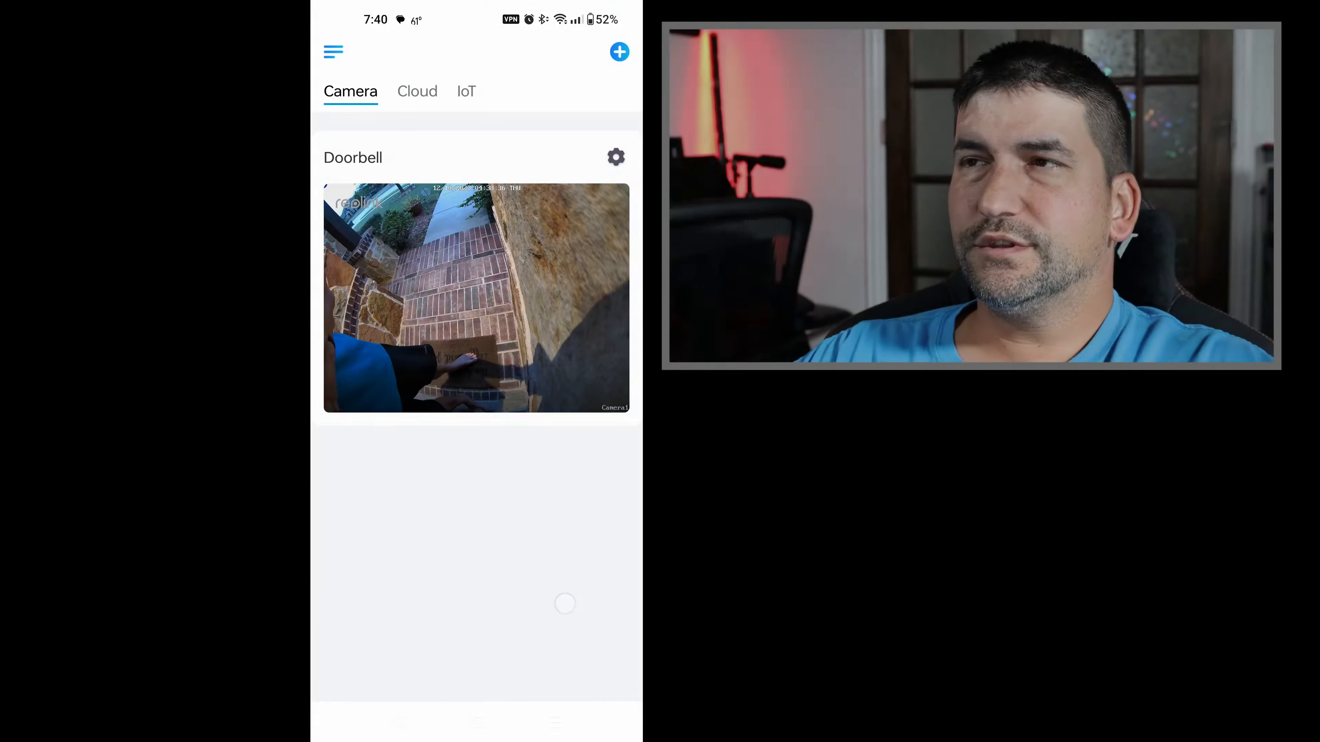
click(616, 157)
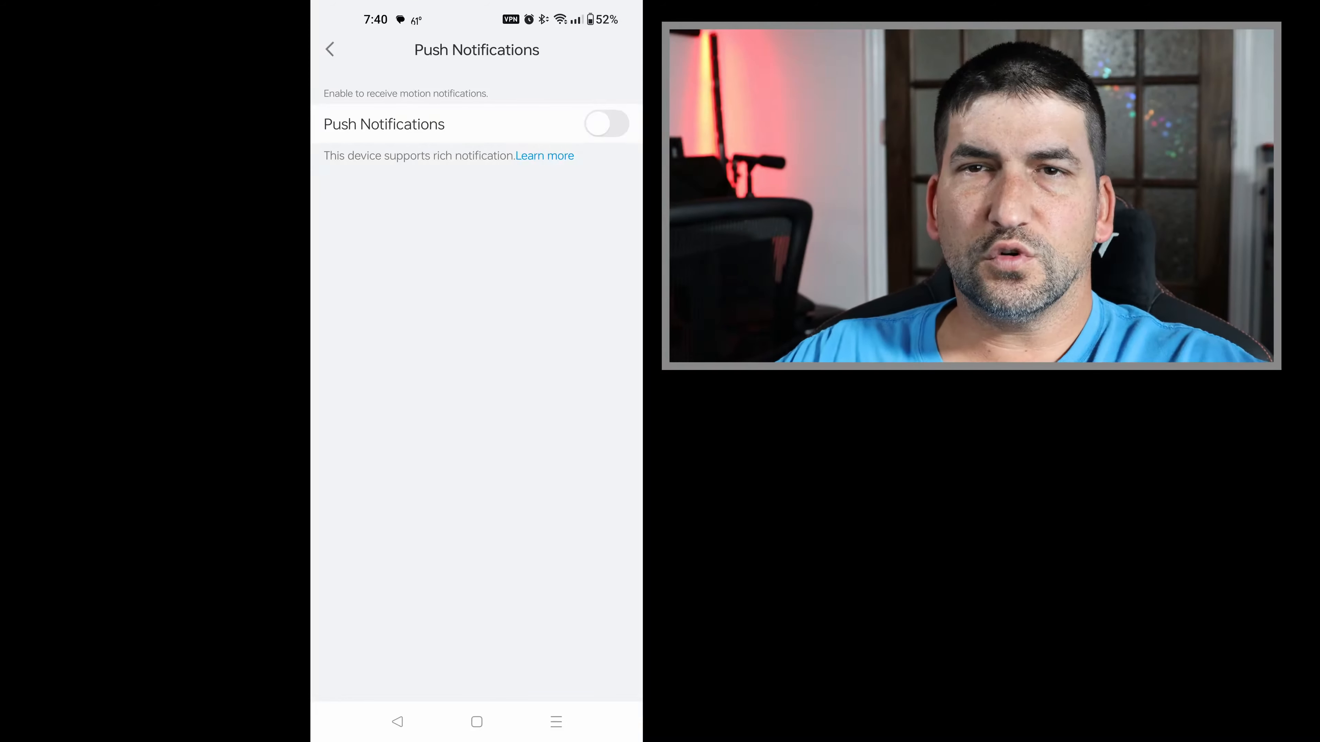
click(605, 124)
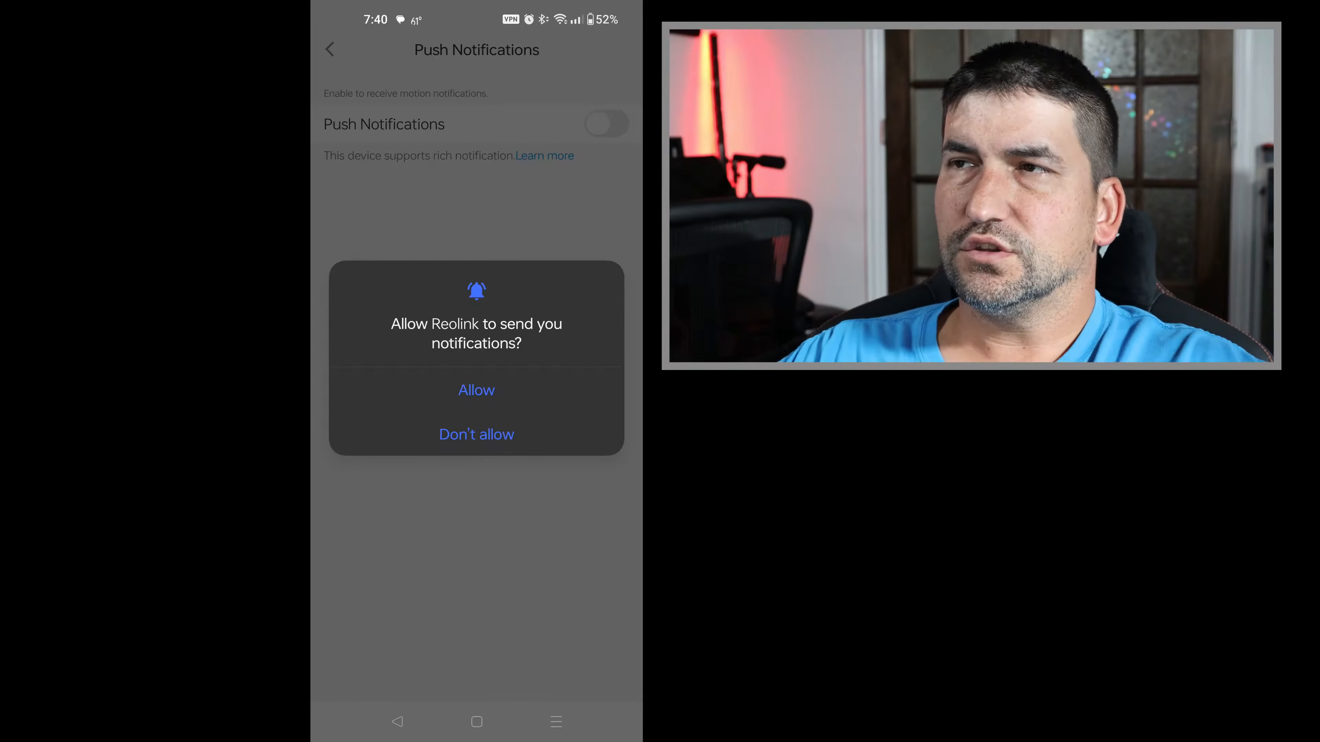
click(475, 435)
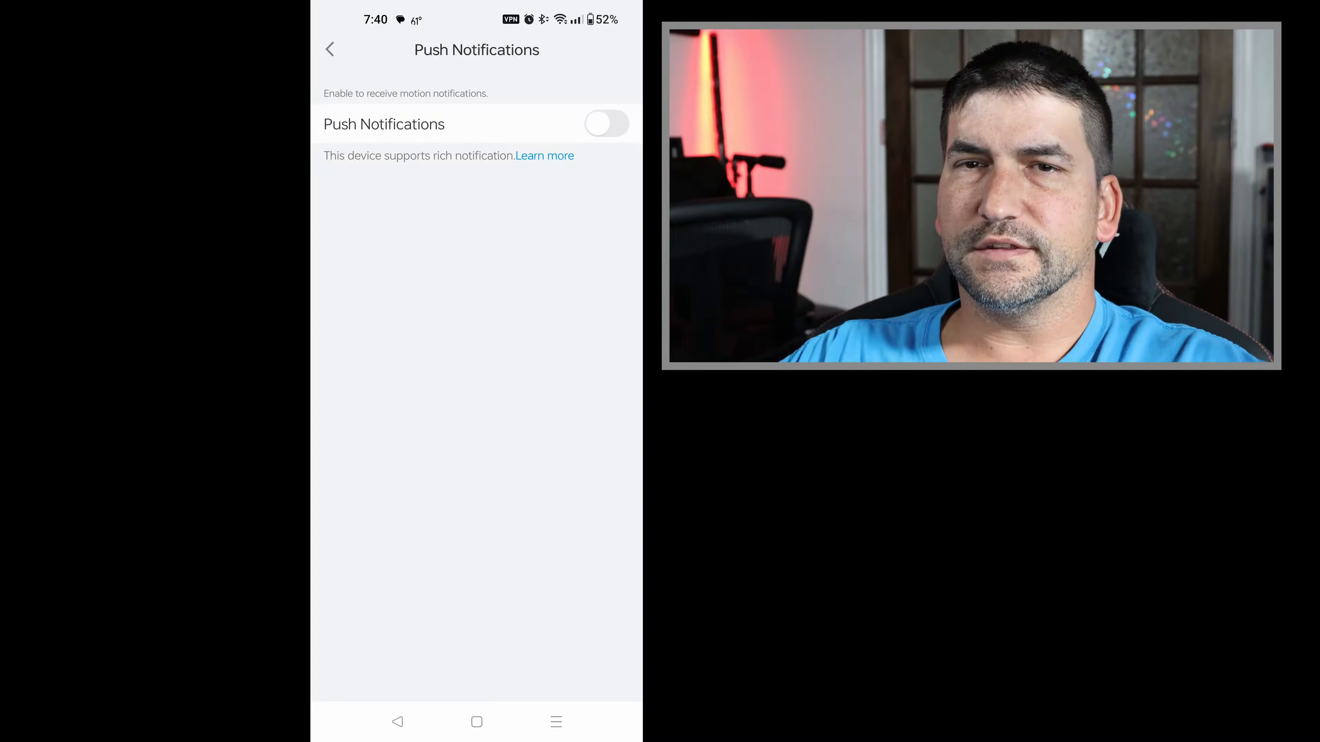
click(606, 124)
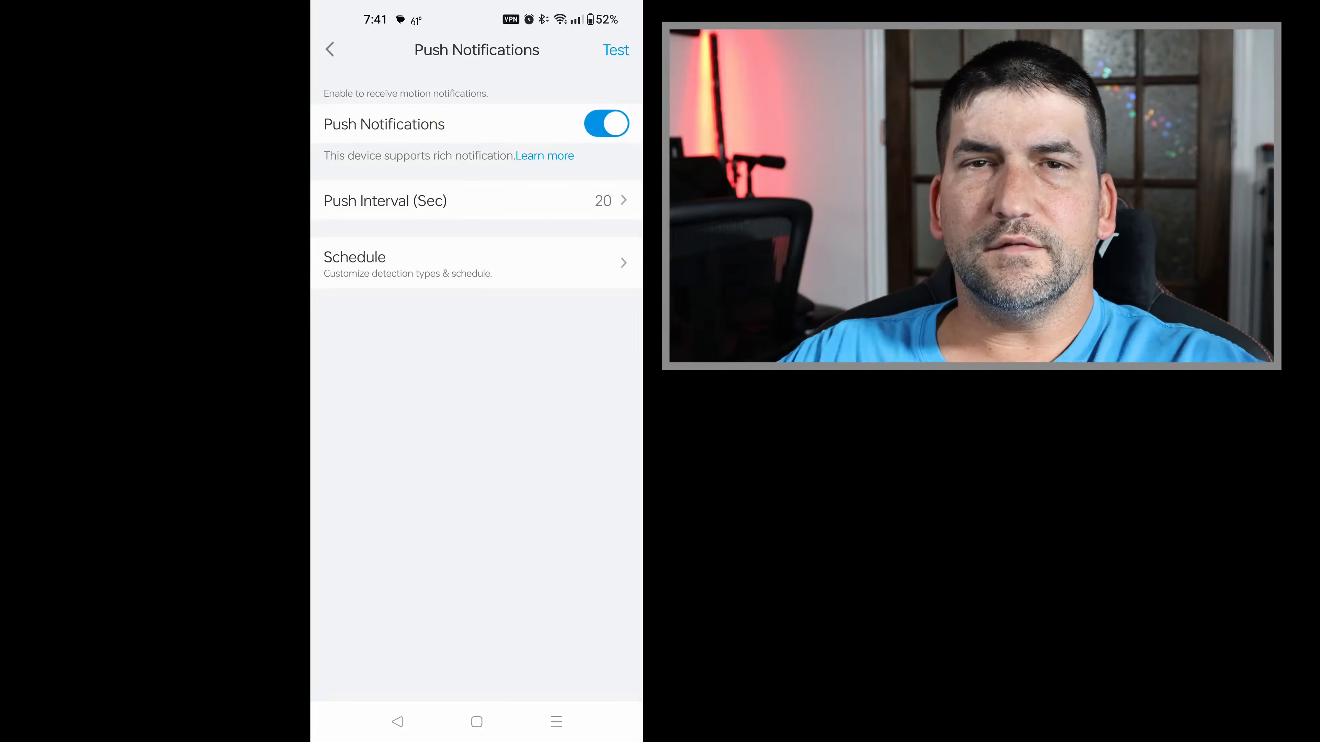
click(476, 262)
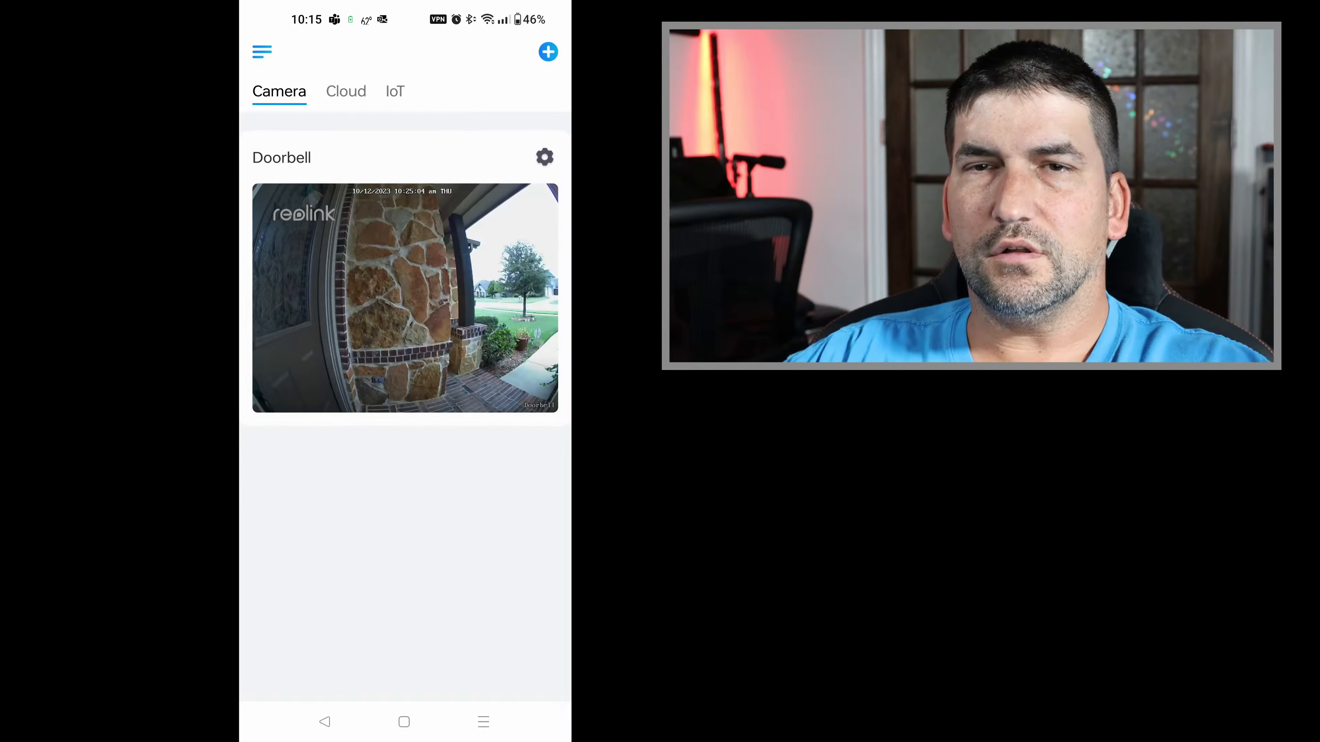
- Verify Push Notifications shows On in Doorbell settings, then bring up the porch live view
click(544, 157)
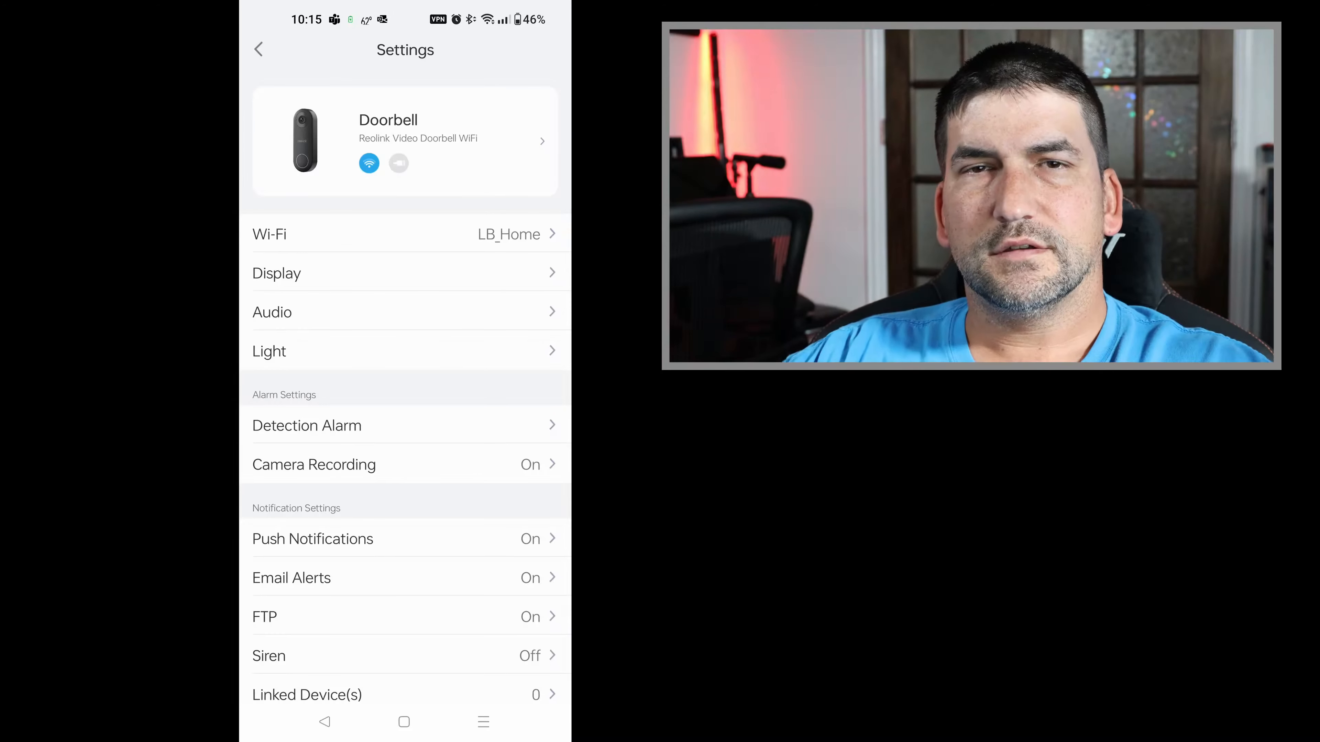
scroll(down, 3)
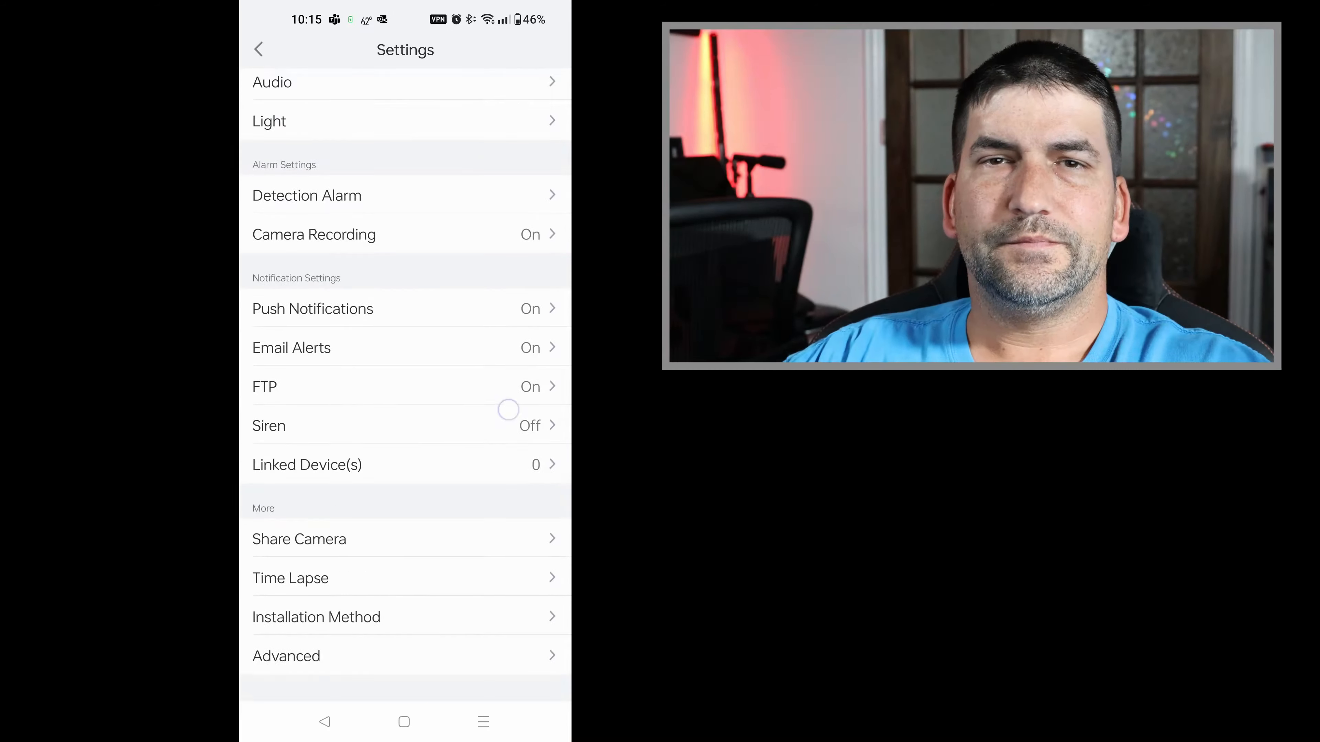
click(258, 49)
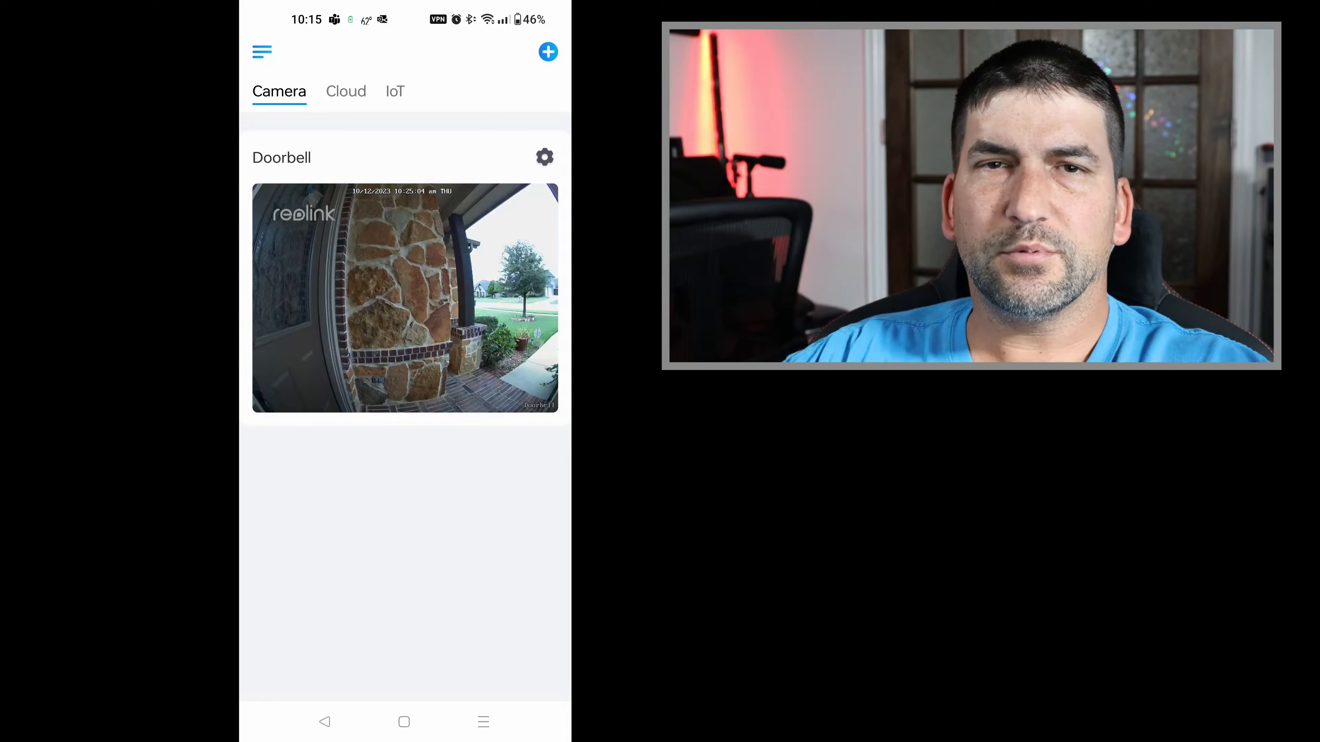
click(405, 298)
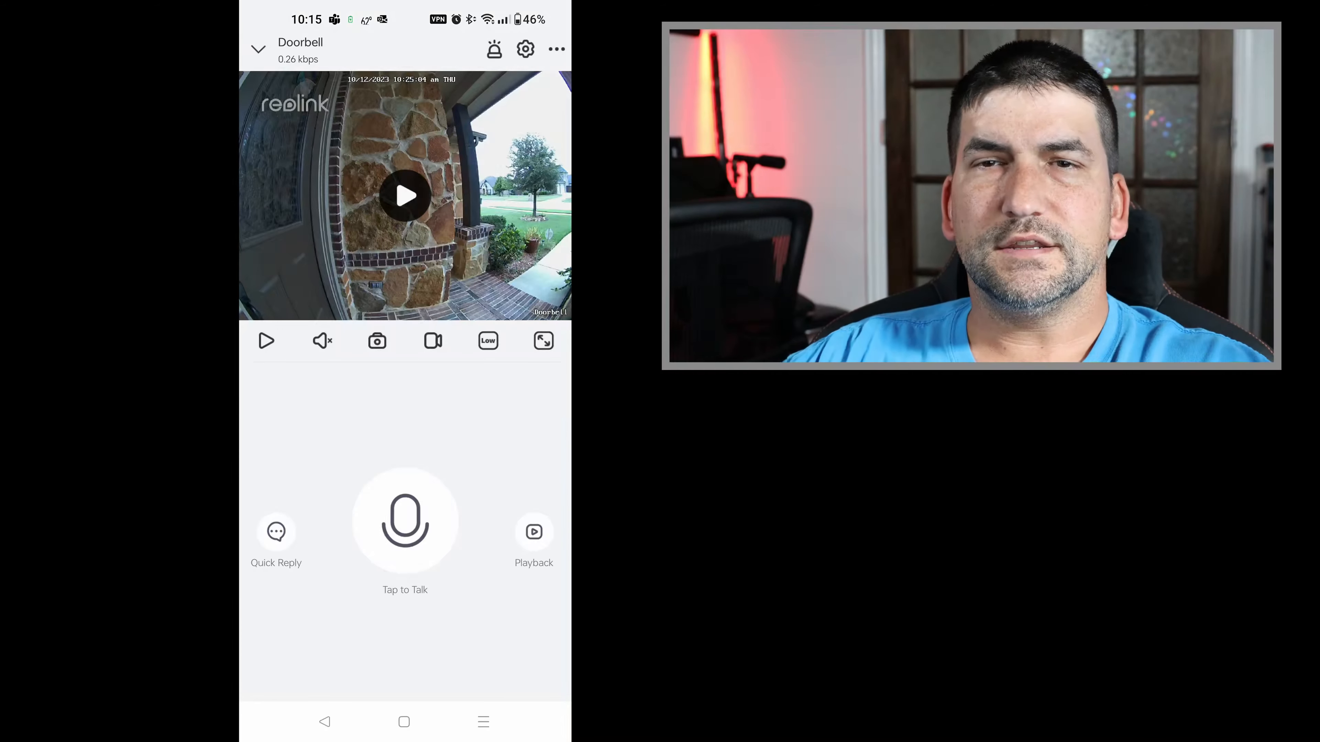